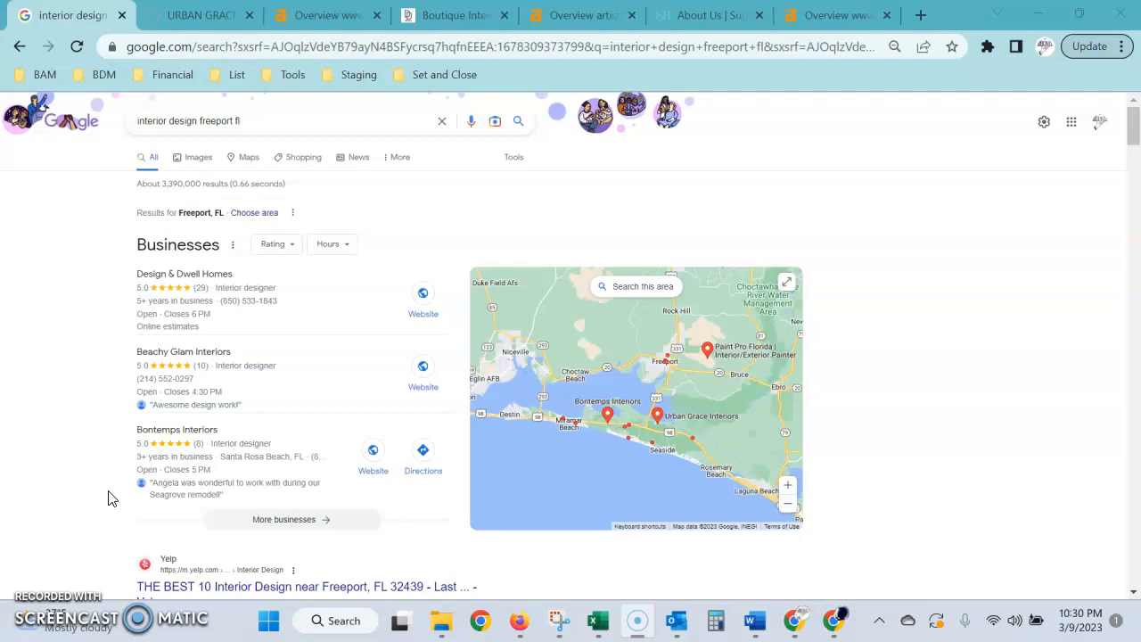
{"action": "mouse_move", "coordinate": [419, 520]}
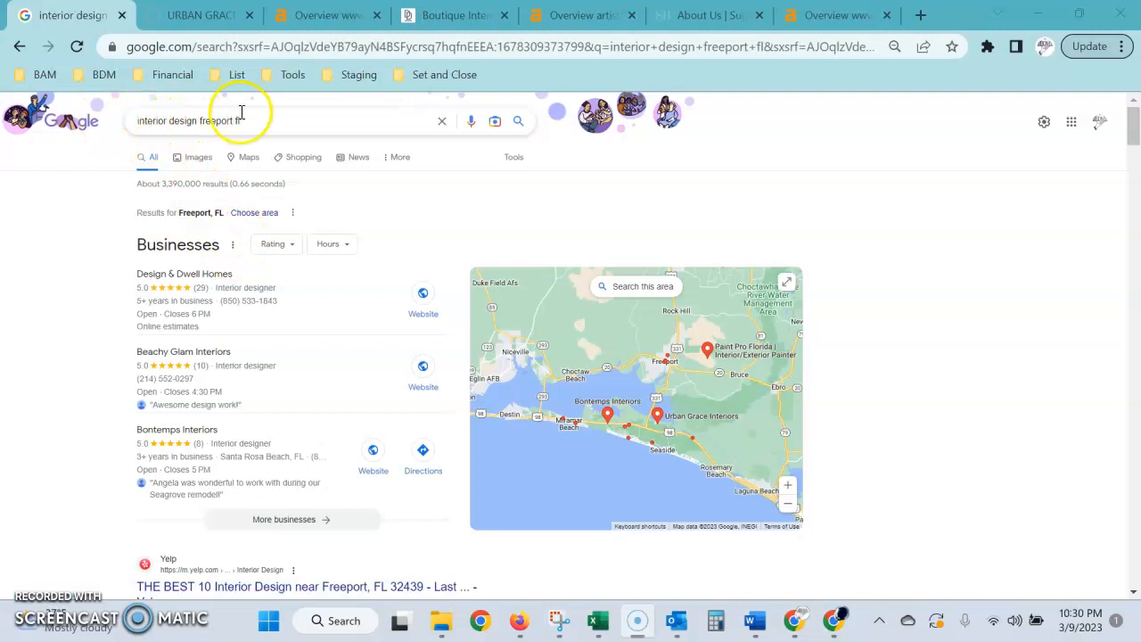
{"action": "mouse_move", "coordinate": [652, 321]}
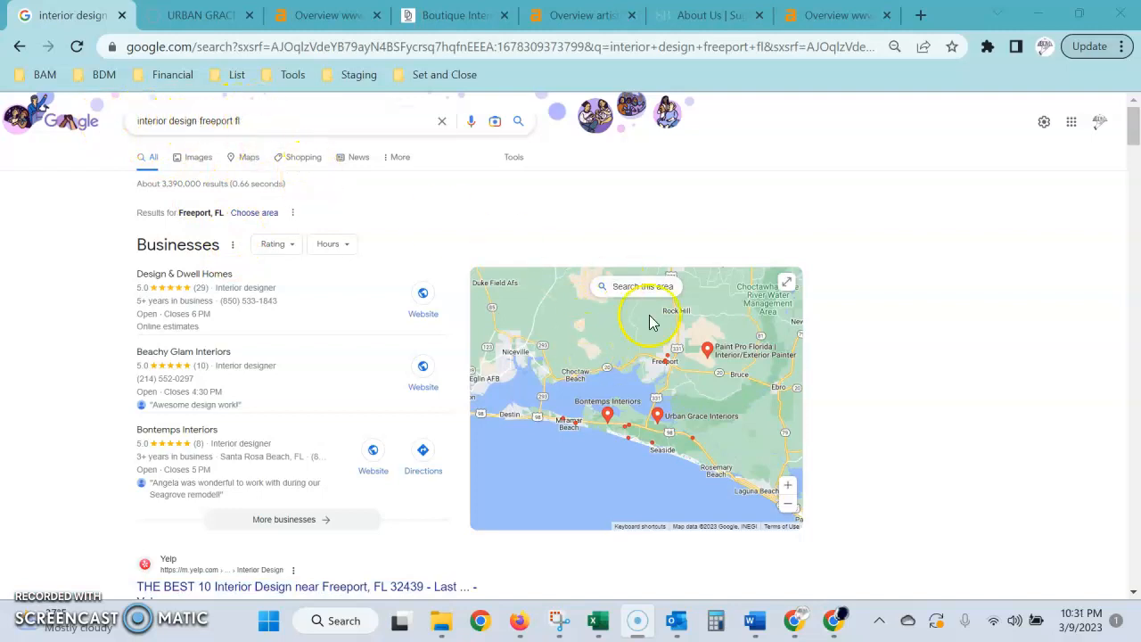
Review the artistry.decoratingden.com overview, then the Sugar Beach Interiors backlink overview.
{"action": "scroll", "scroll_direction": "down", "scroll_amount": 3}
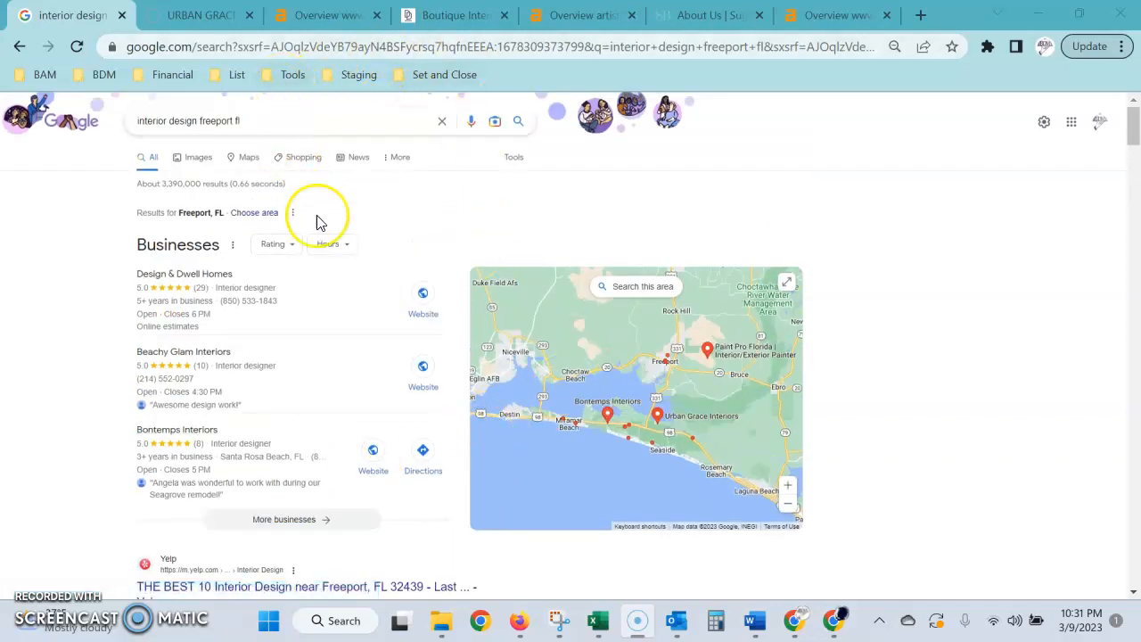
{"action": "mouse_move", "coordinate": [192, 46]}
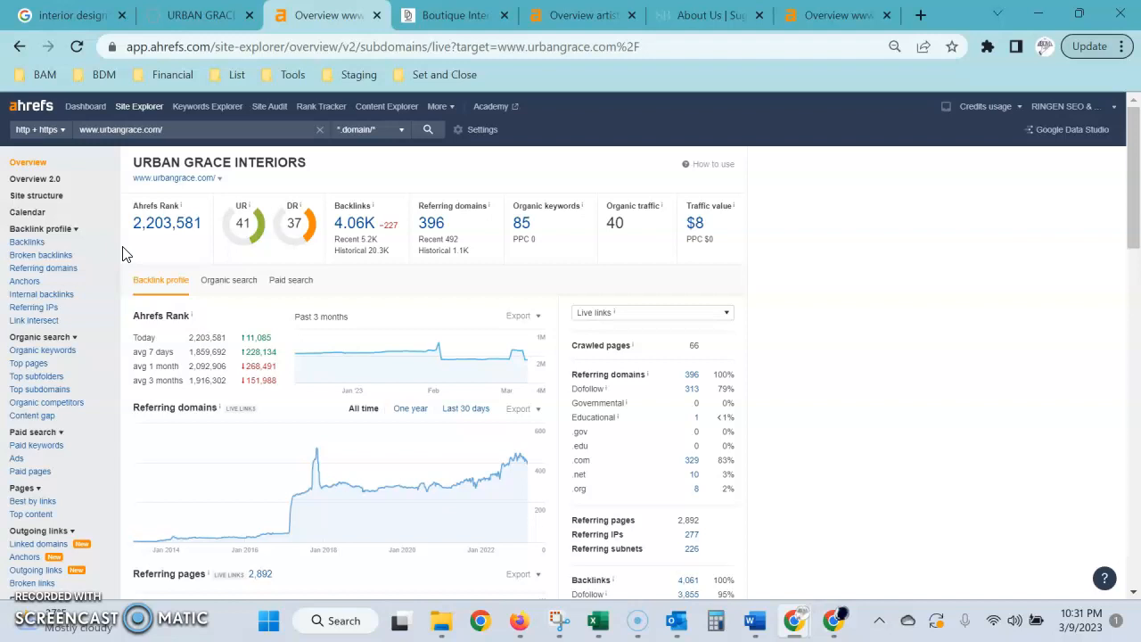
{"action": "mouse_move", "coordinate": [230, 230]}
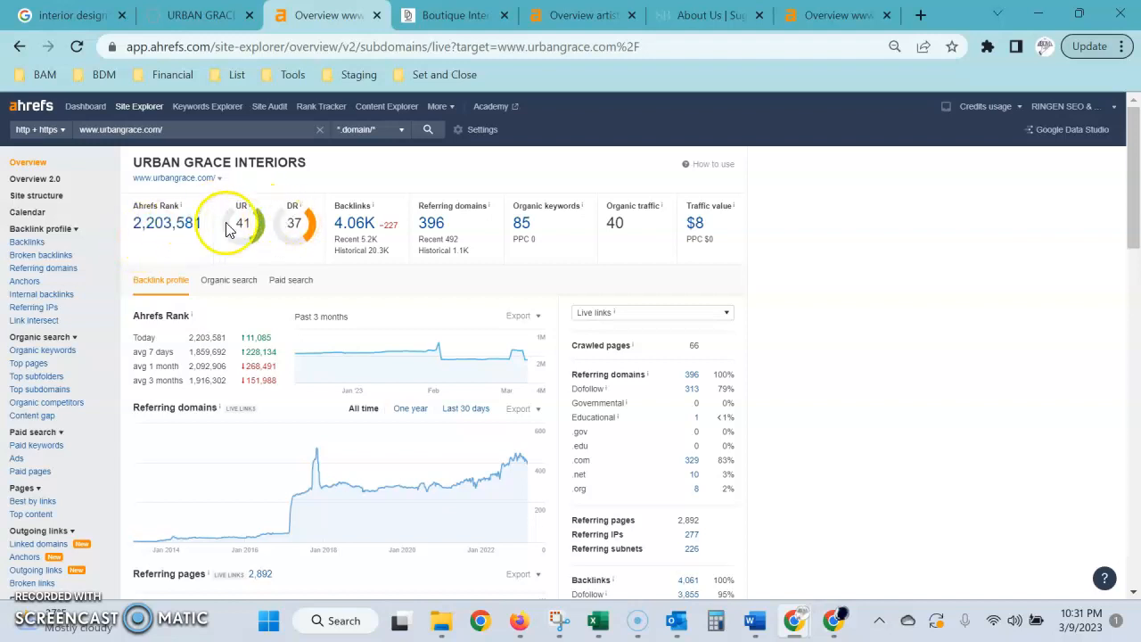
{"action": "mouse_move", "coordinate": [317, 187]}
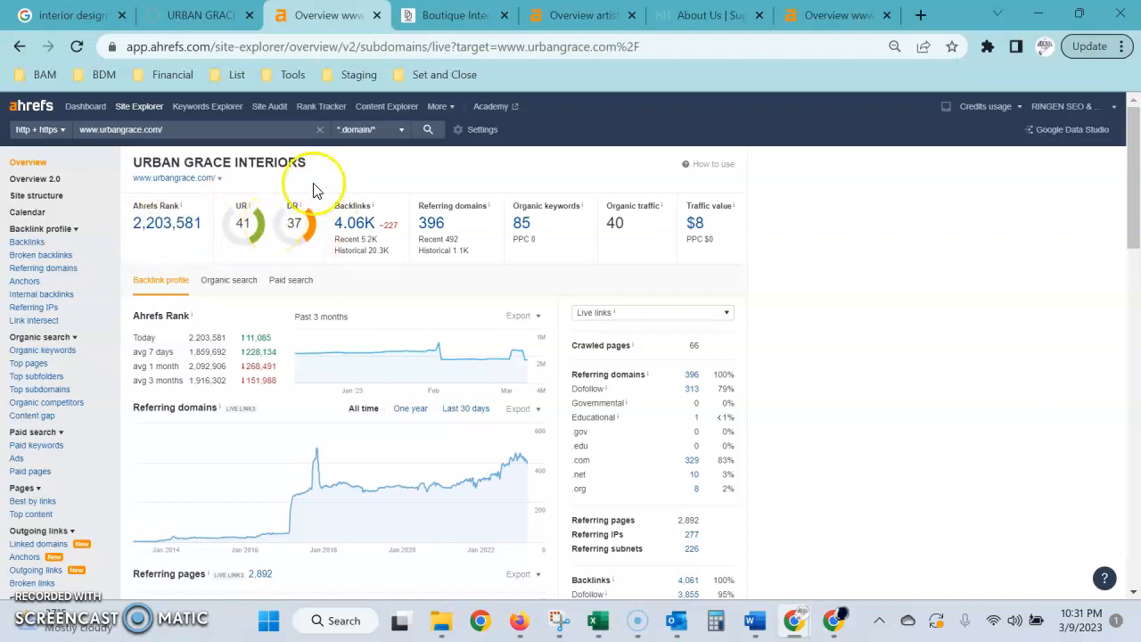
{"action": "left_click", "coordinate": [588, 14]}
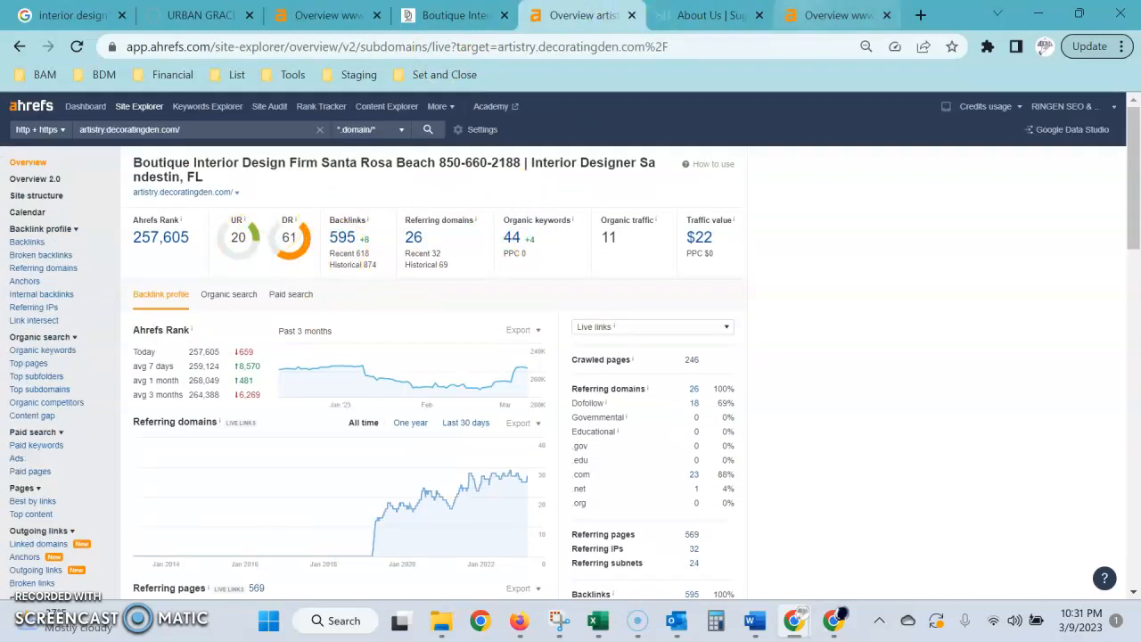
{"action": "left_click", "coordinate": [841, 14]}
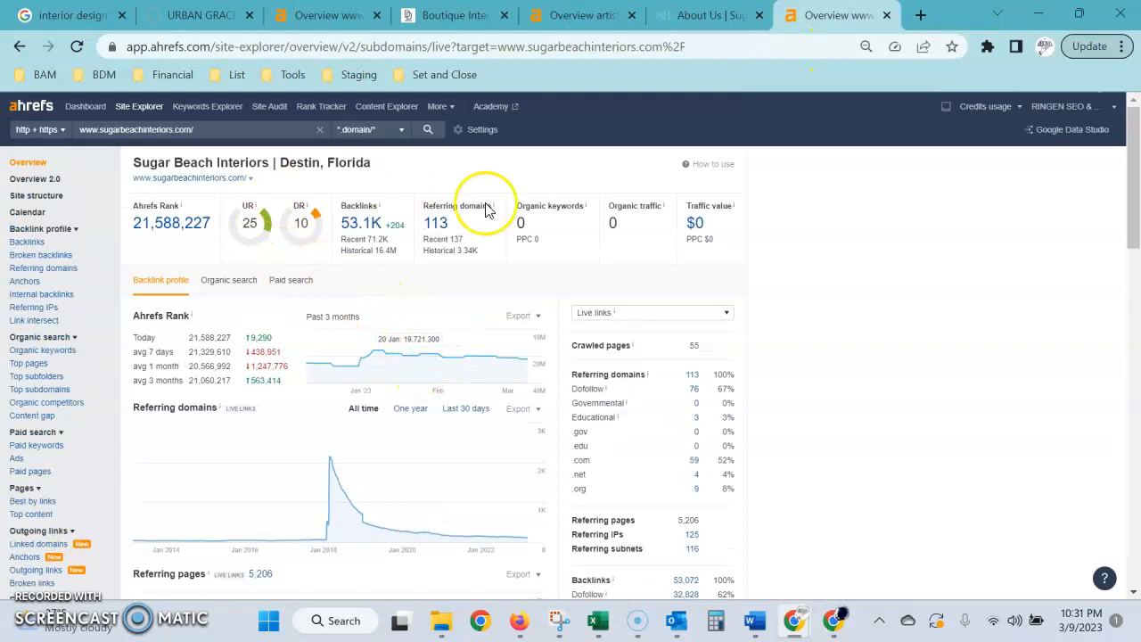
{"action": "mouse_move", "coordinate": [312, 280]}
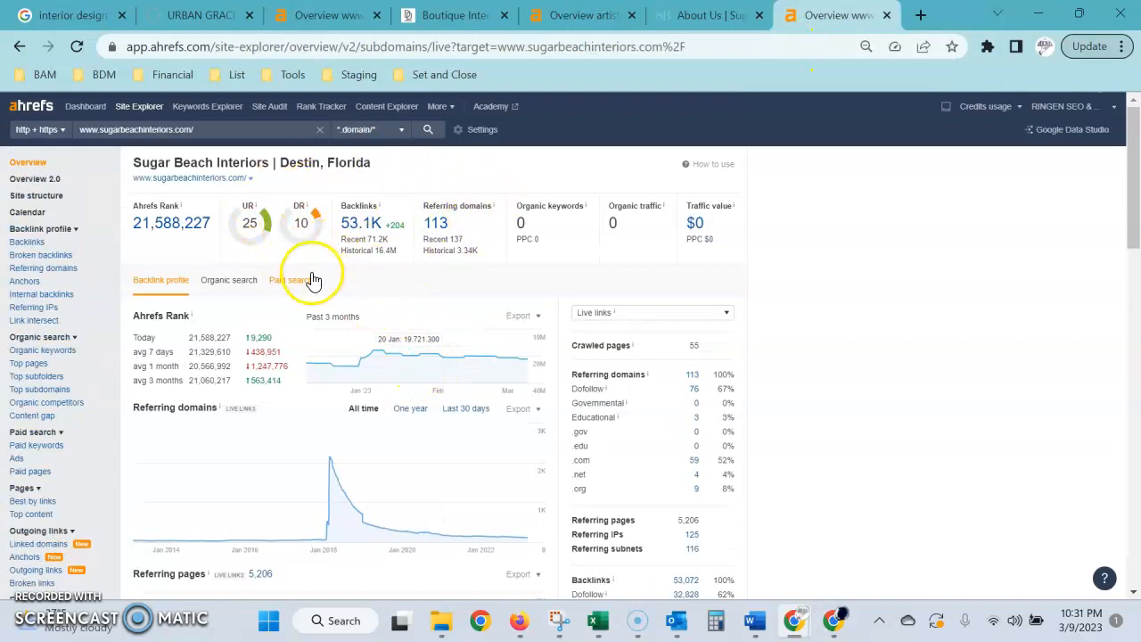
{"action": "mouse_move", "coordinate": [488, 243]}
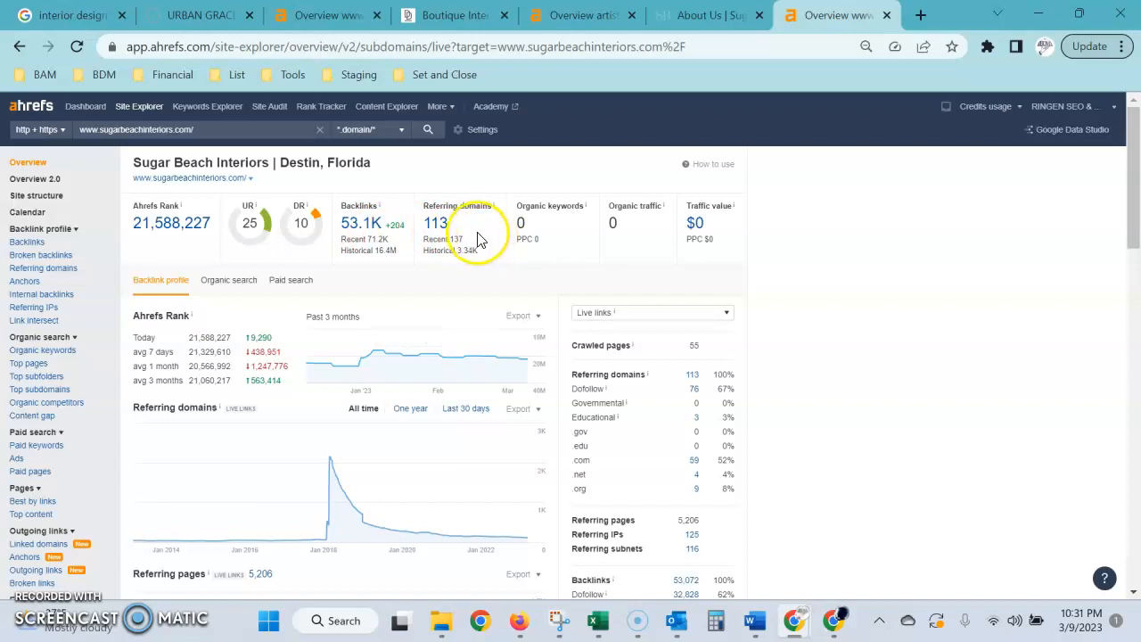
{"action": "mouse_move", "coordinate": [300, 218]}
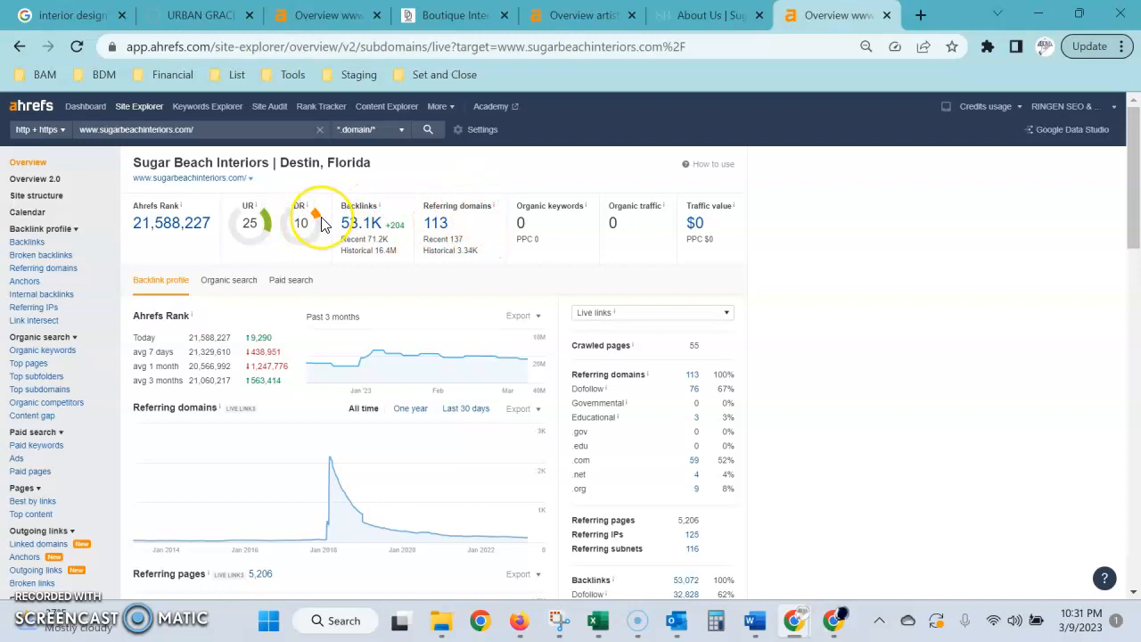
{"action": "mouse_move", "coordinate": [296, 230]}
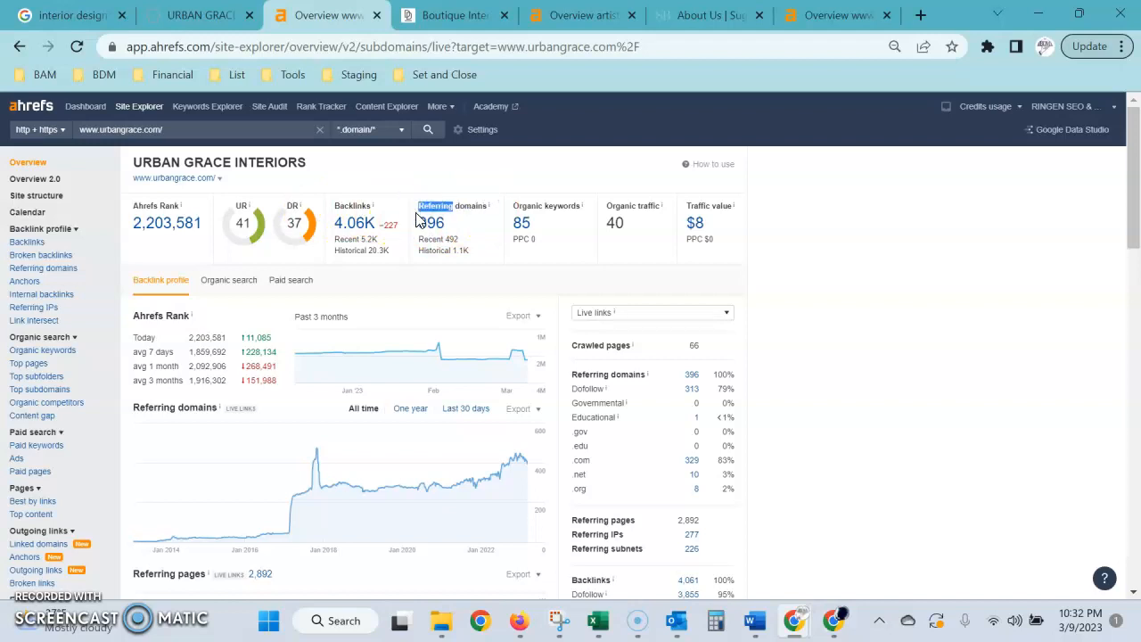
{"action": "mouse_move", "coordinate": [366, 207]}
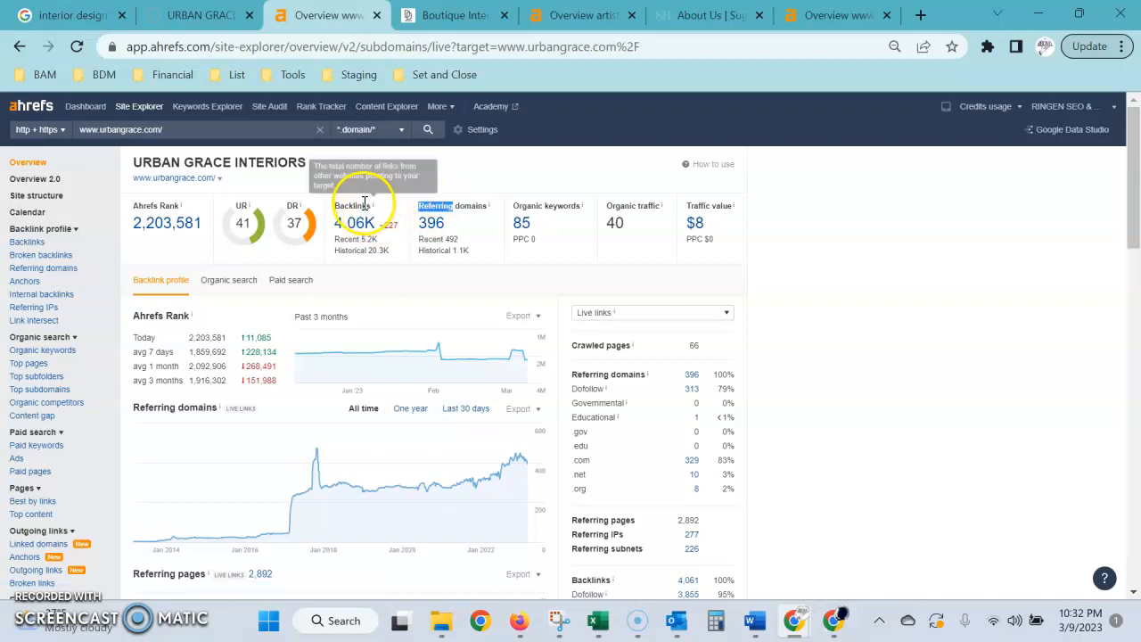
{"action": "mouse_move", "coordinate": [399, 207]}
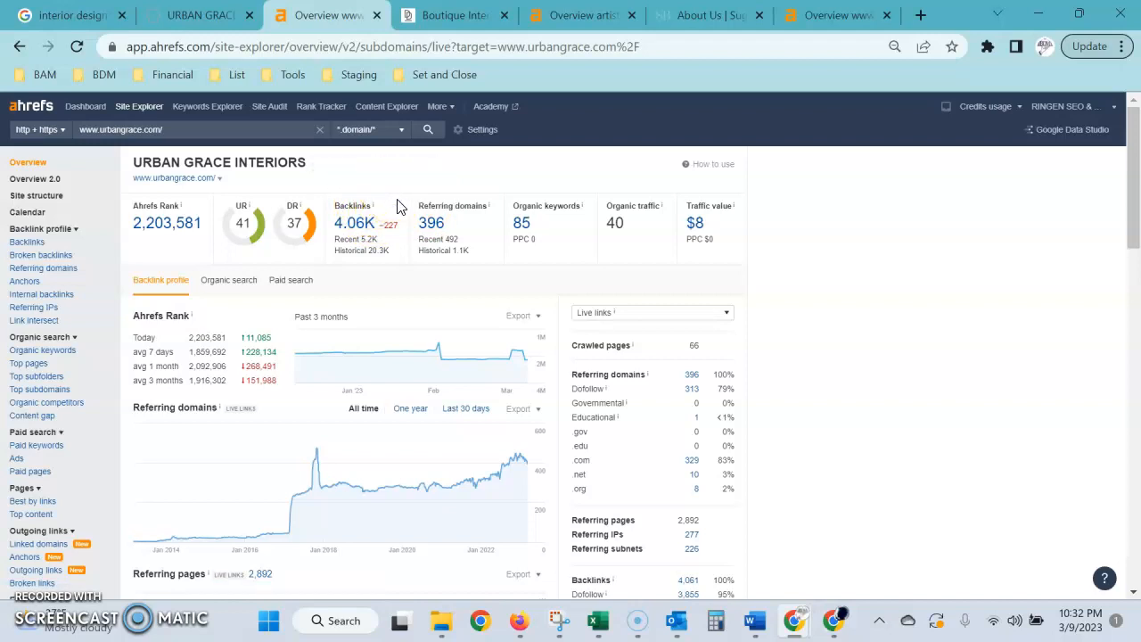
{"action": "mouse_move", "coordinate": [370, 211]}
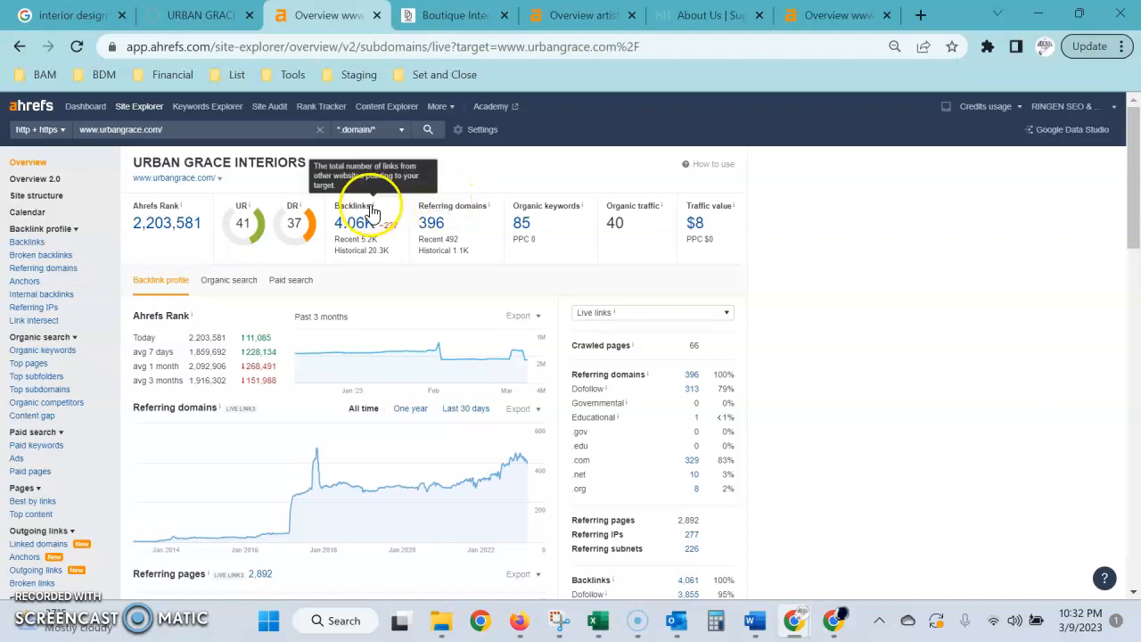
{"action": "mouse_move", "coordinate": [442, 197]}
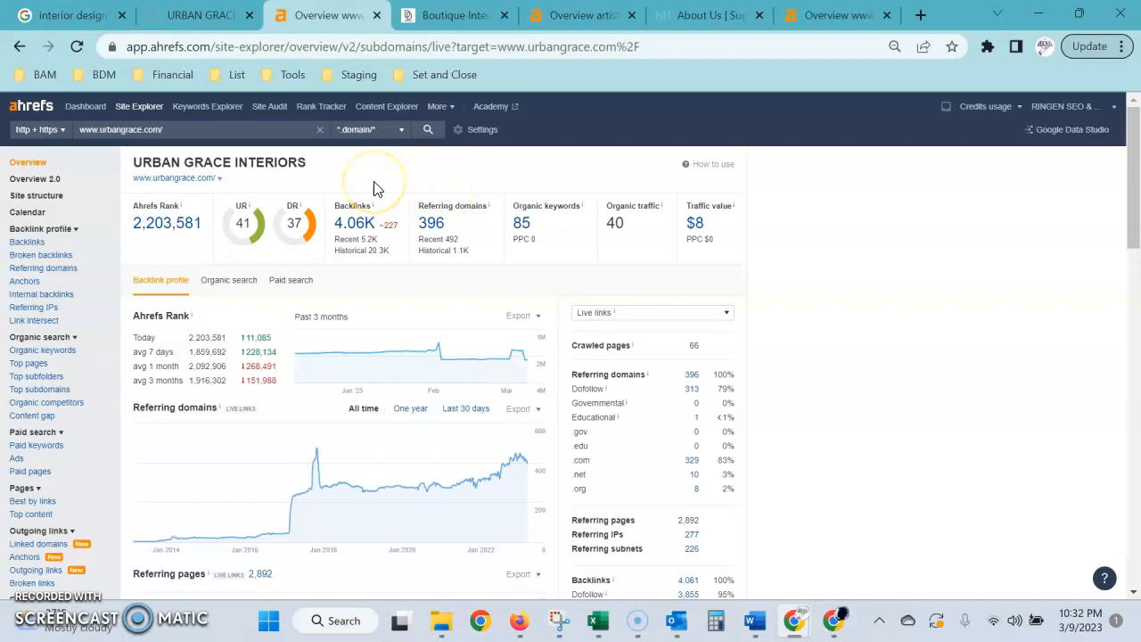
{"action": "mouse_move", "coordinate": [376, 187]}
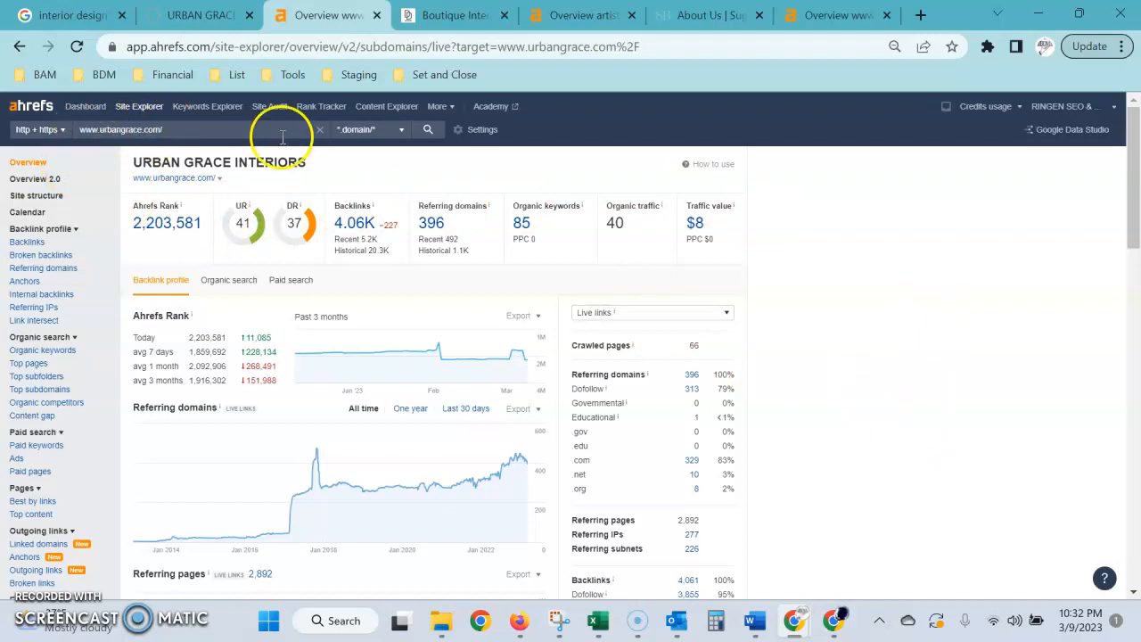
{"action": "mouse_move", "coordinate": [393, 217]}
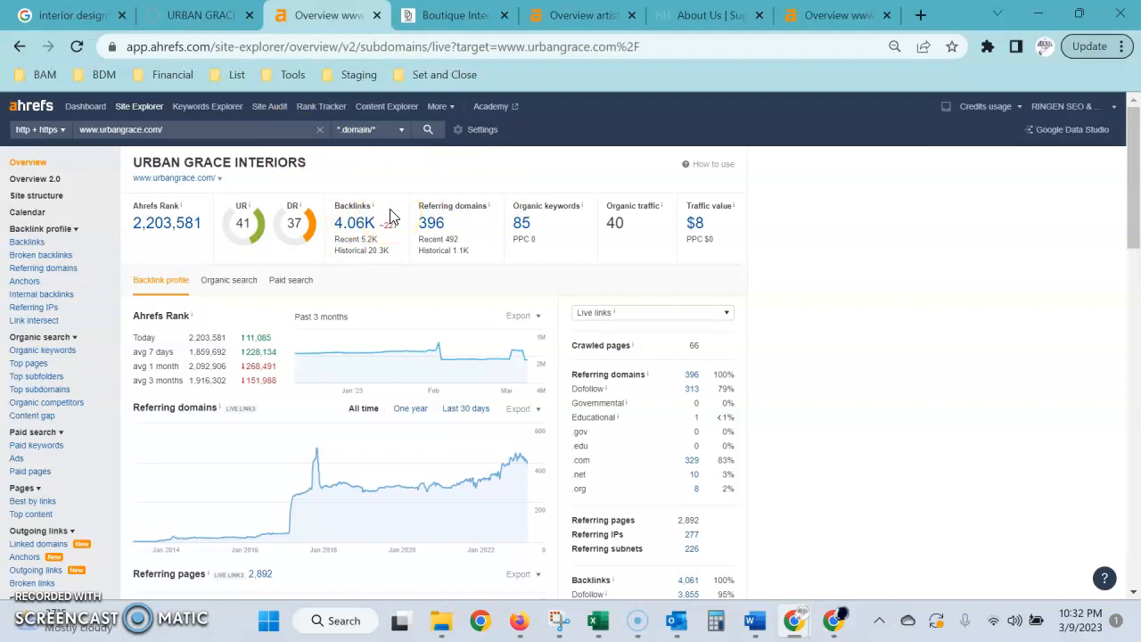
{"action": "mouse_move", "coordinate": [438, 205]}
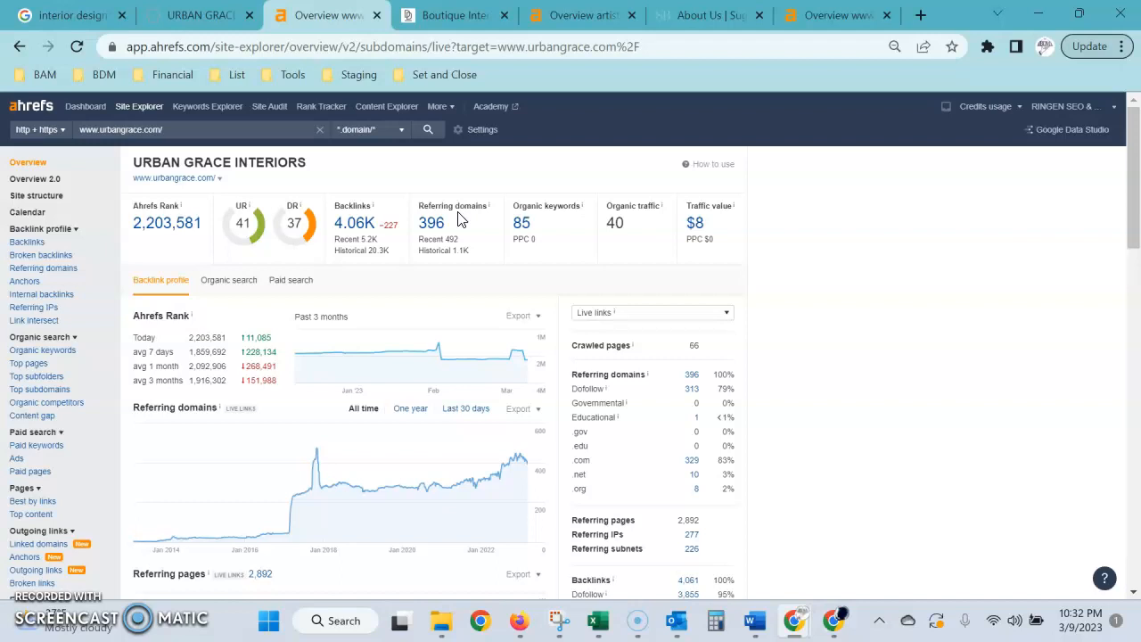
{"action": "mouse_move", "coordinate": [389, 176]}
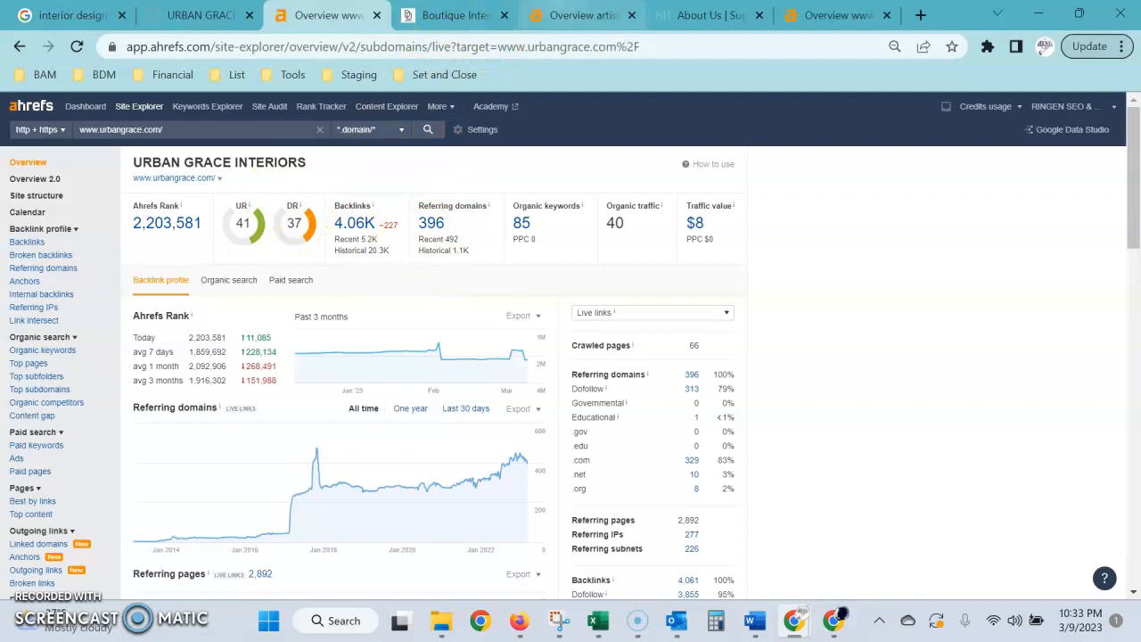
Flip between the Sugar Beach, Urban Grace and artistry.decoratingden.com overviews, finishing on artistry.decoratingden.com.
{"action": "left_click", "coordinate": [581, 14]}
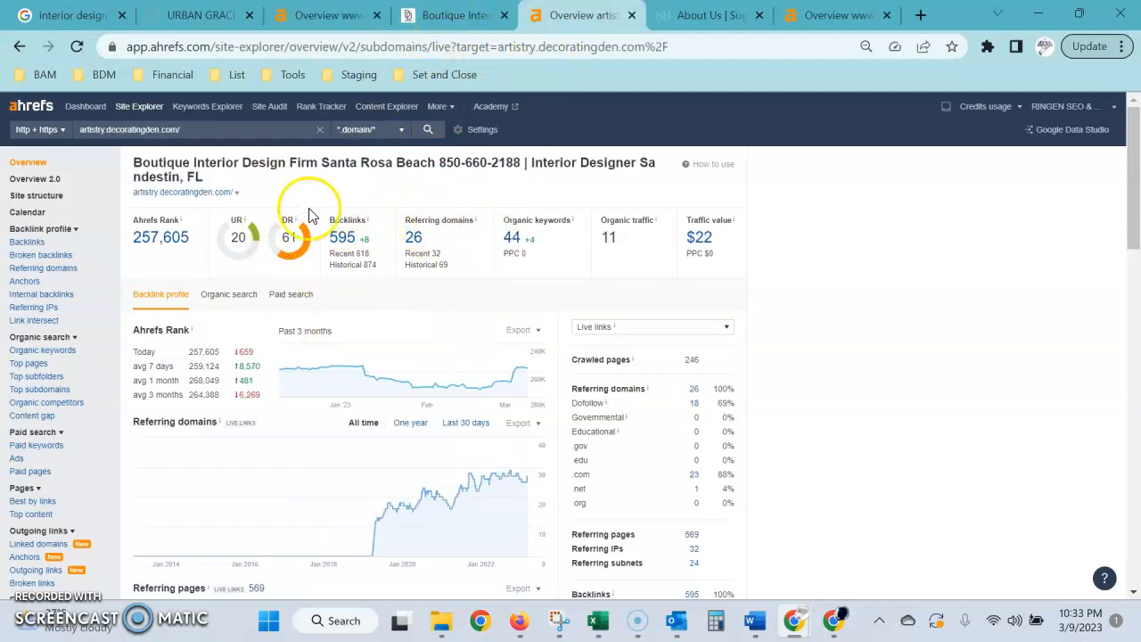
{"action": "left_click", "coordinate": [835, 15]}
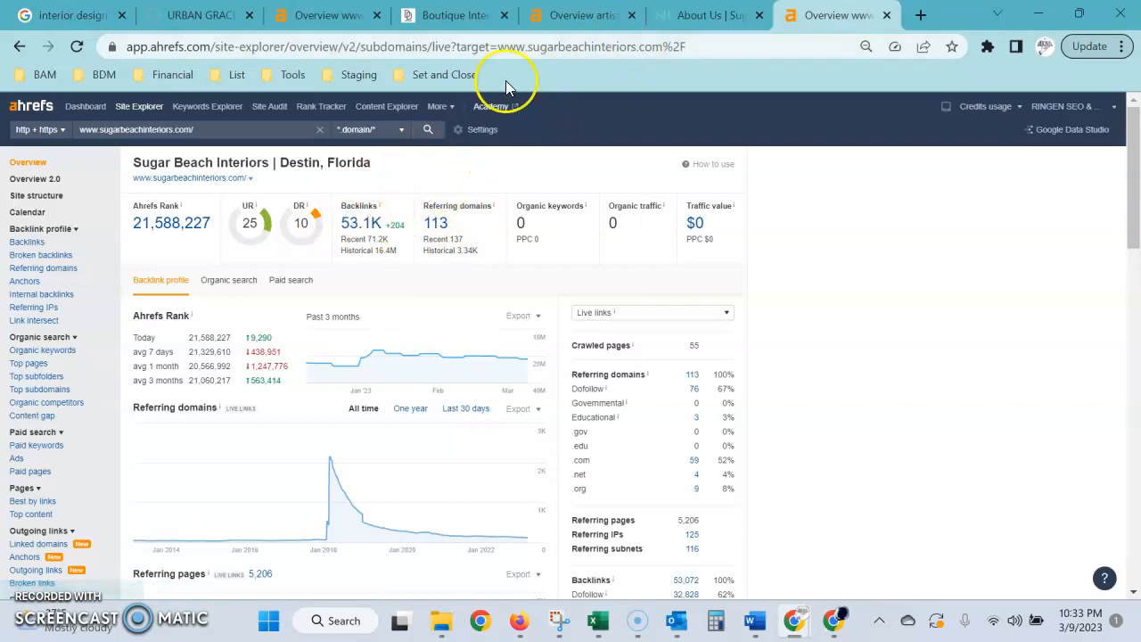
{"action": "left_click", "coordinate": [574, 14]}
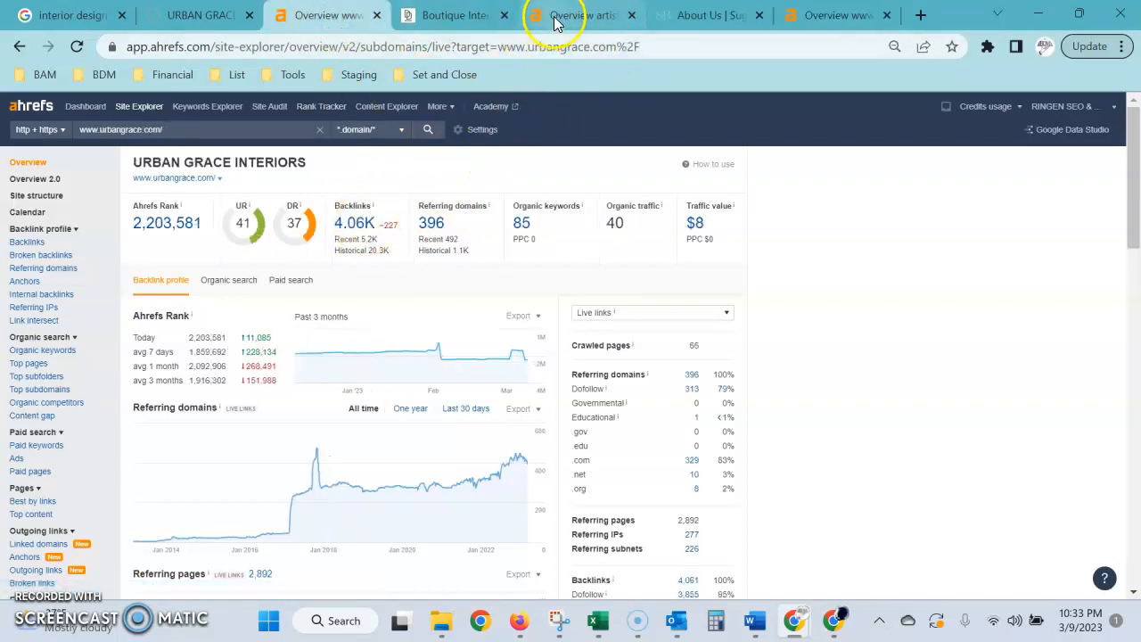
{"action": "left_click", "coordinate": [574, 14]}
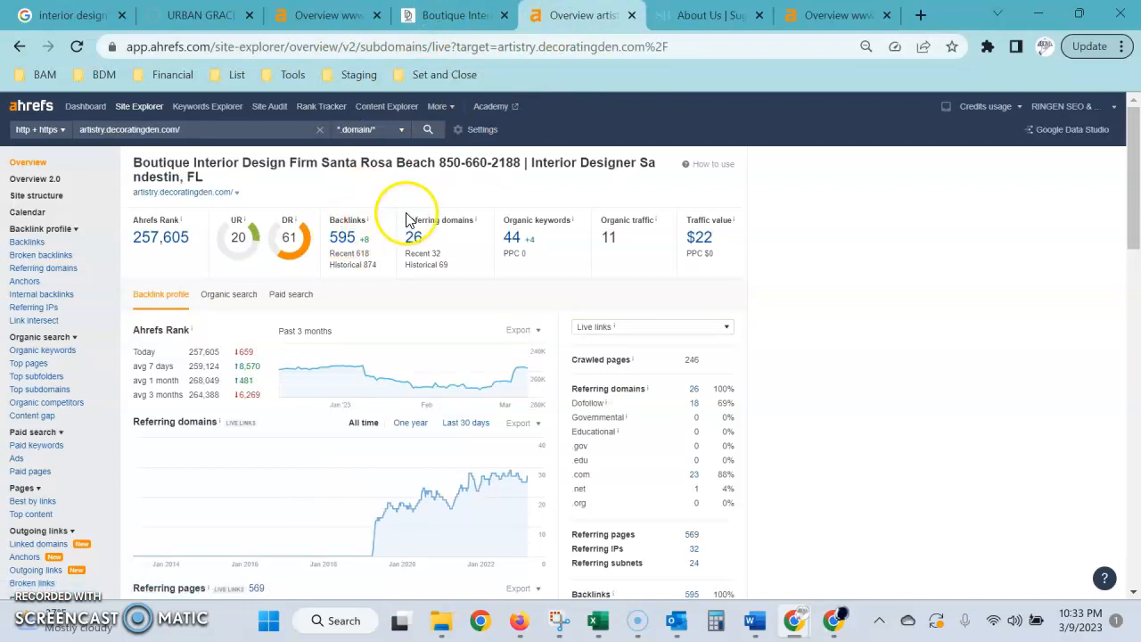
{"action": "mouse_move", "coordinate": [345, 236]}
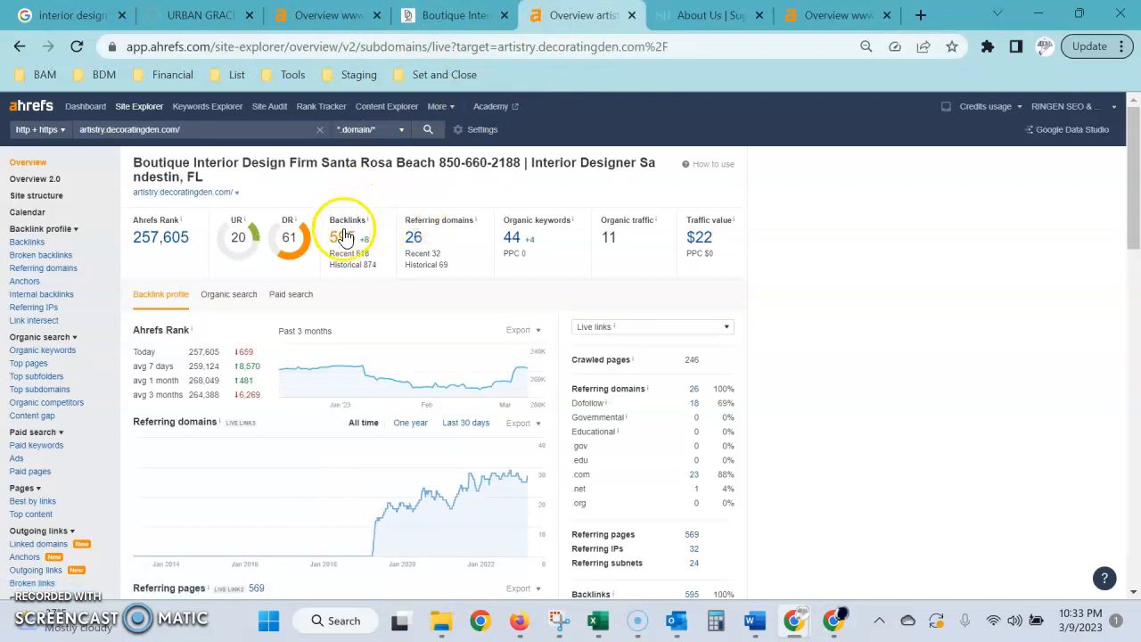
{"action": "mouse_move", "coordinate": [367, 253]}
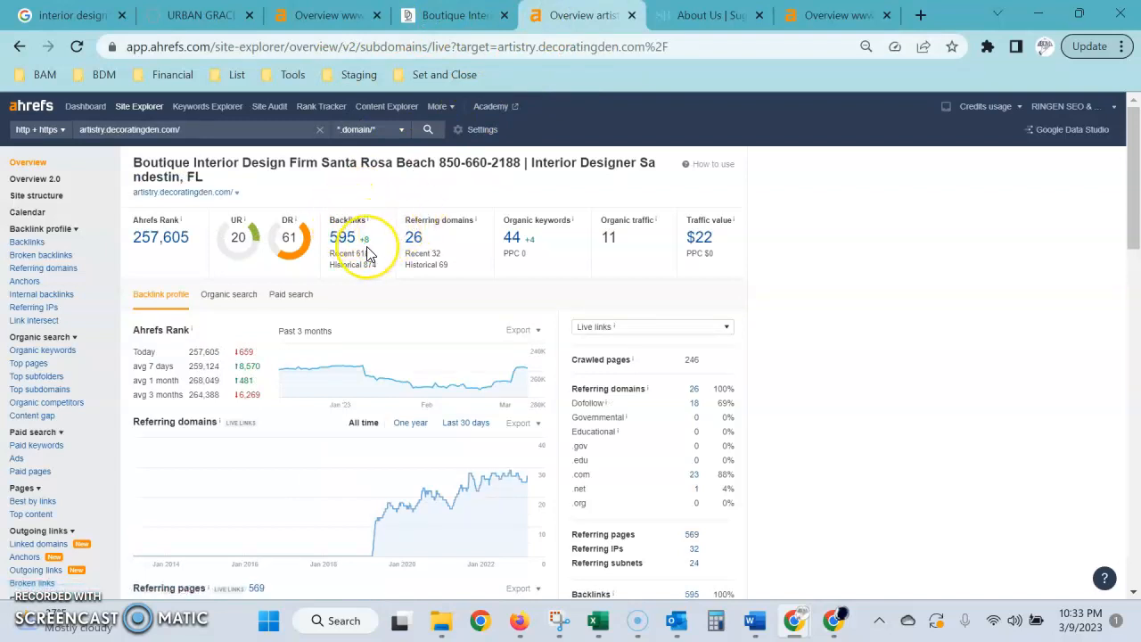
{"action": "mouse_move", "coordinate": [396, 233]}
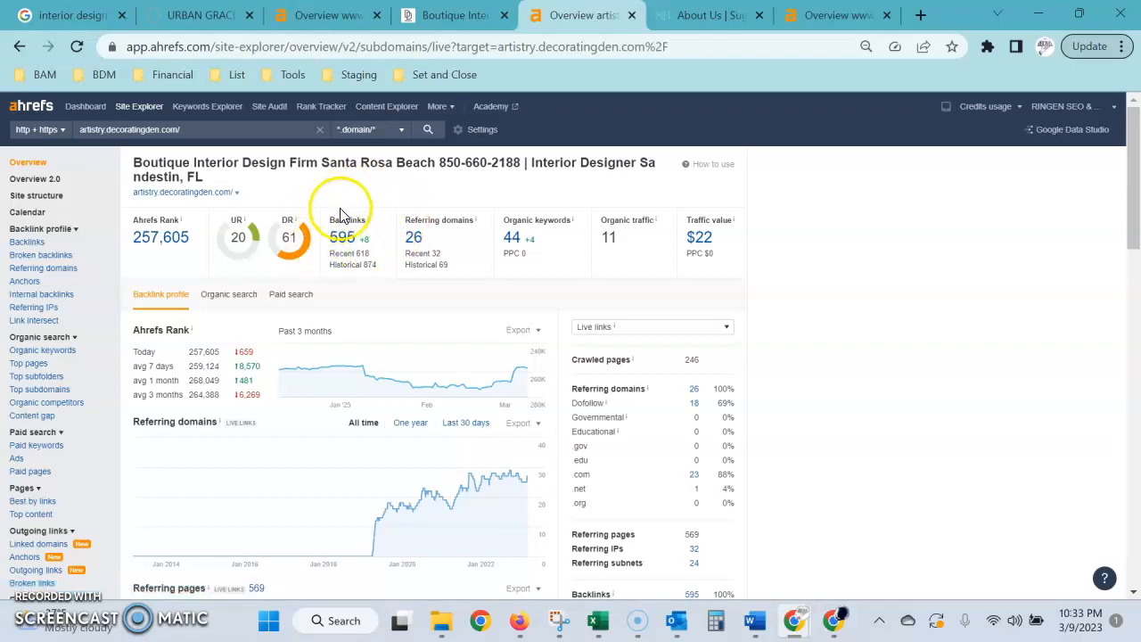
{"action": "mouse_move", "coordinate": [392, 236]}
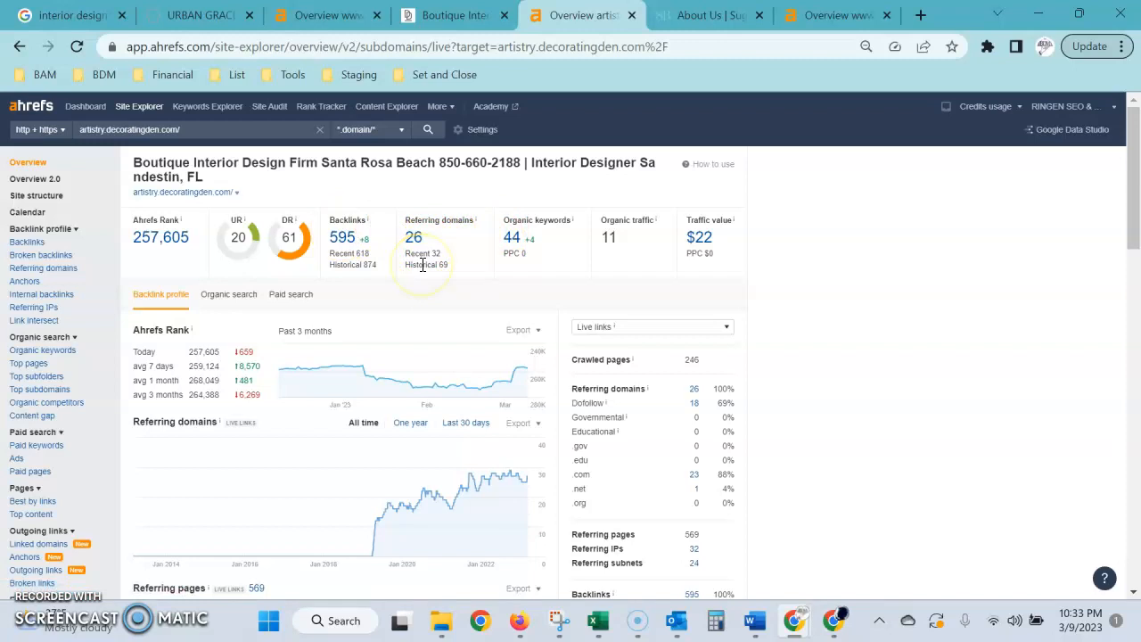
{"action": "mouse_move", "coordinate": [413, 239]}
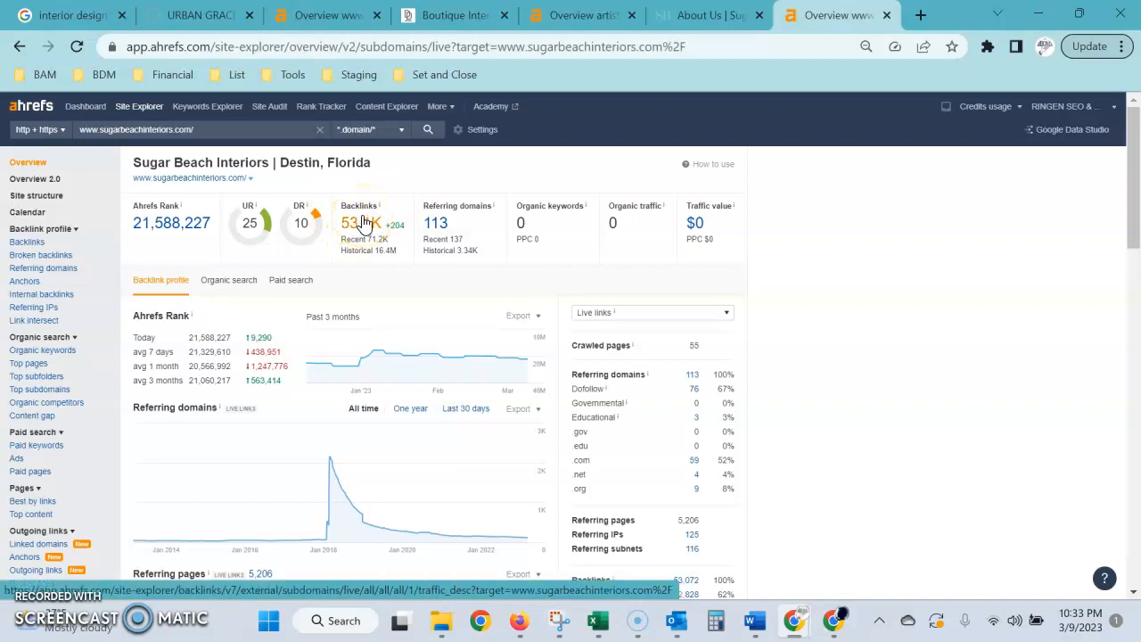
Review the Urban Grace Interiors overview charts, then return to the artistry.decoratingden.com referring domains history.
{"action": "scroll", "scroll_direction": "down", "scroll_amount": 3}
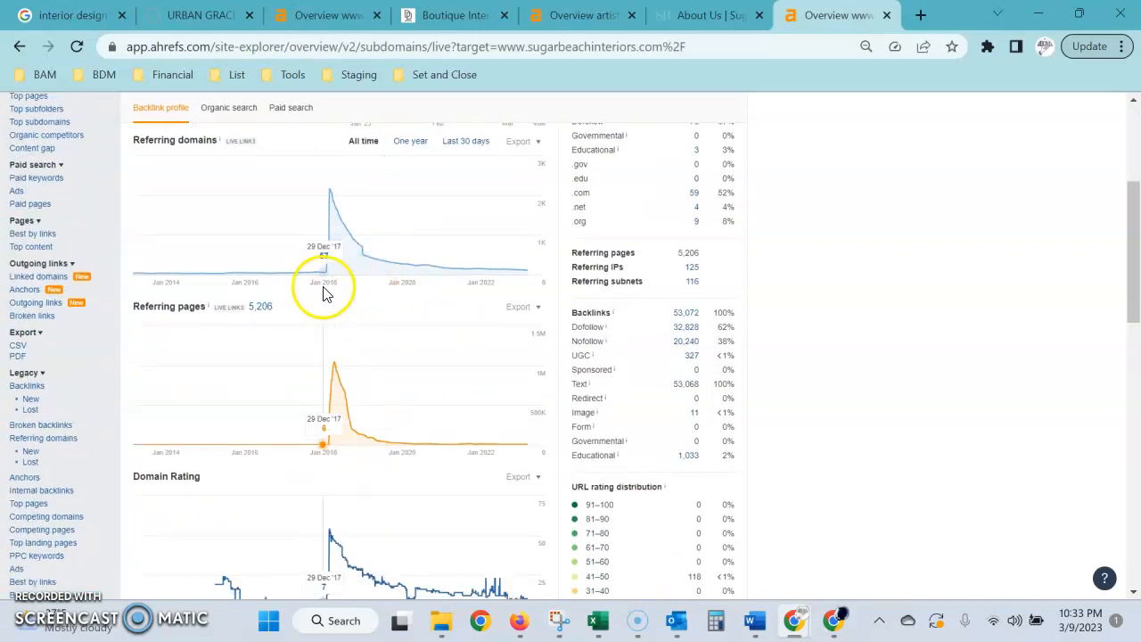
{"action": "mouse_move", "coordinate": [342, 294]}
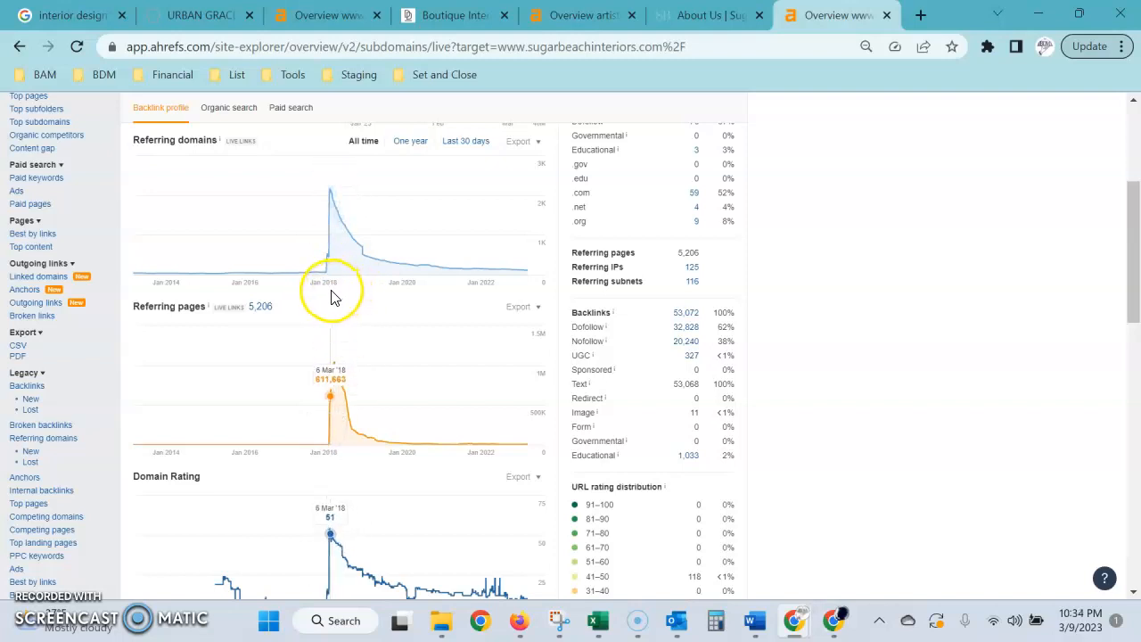
{"action": "mouse_move", "coordinate": [453, 330]}
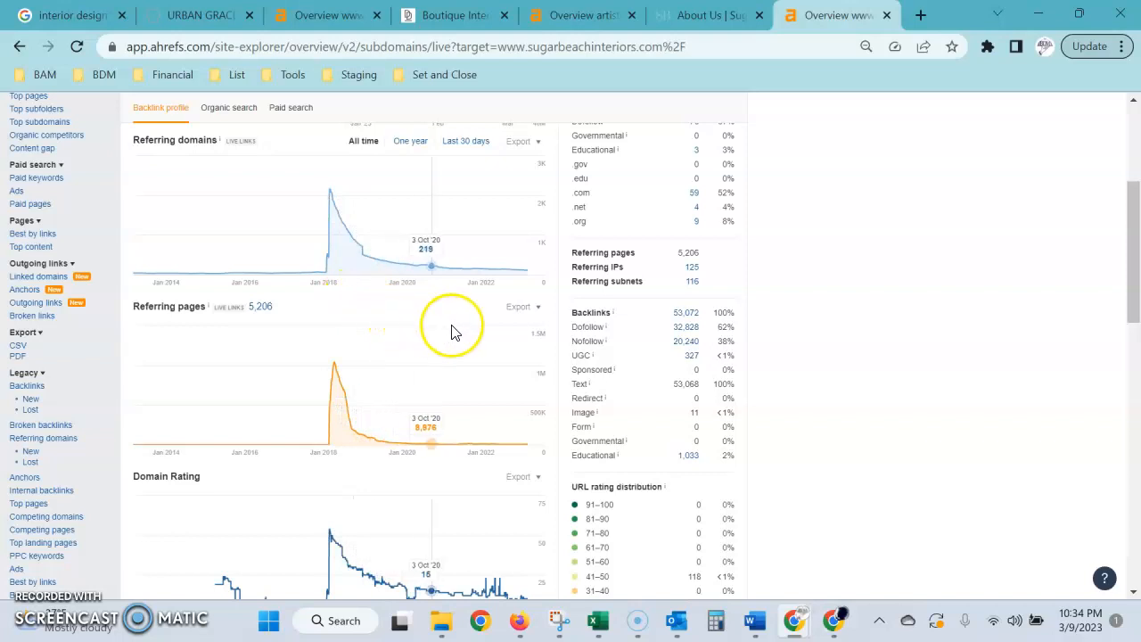
{"action": "left_click", "coordinate": [330, 14]}
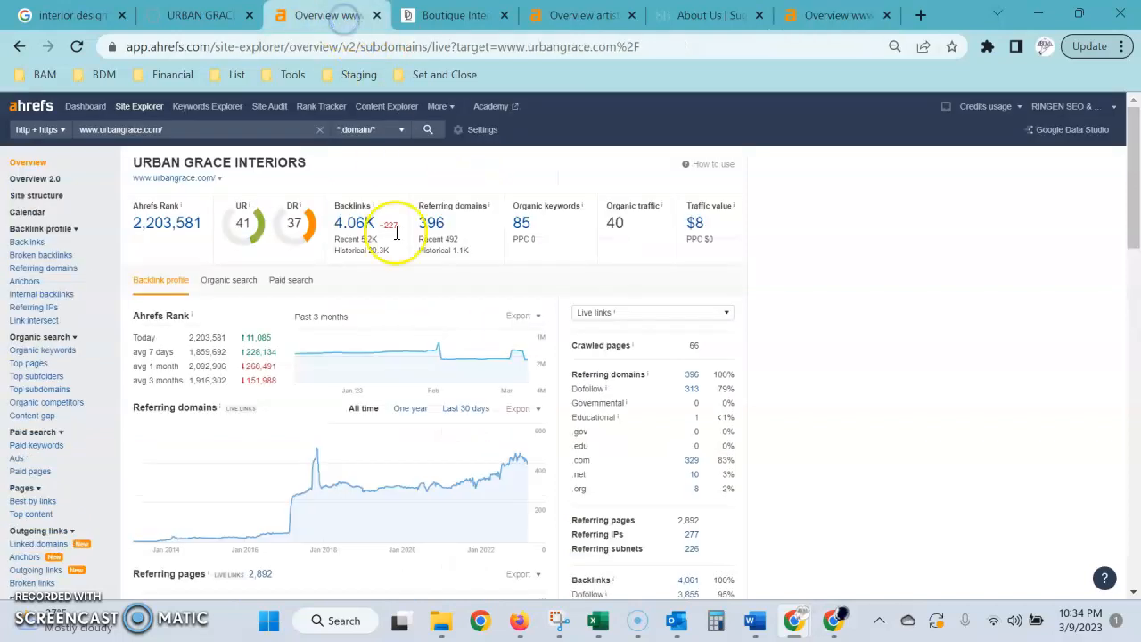
{"action": "scroll", "scroll_direction": "down", "scroll_amount": 3}
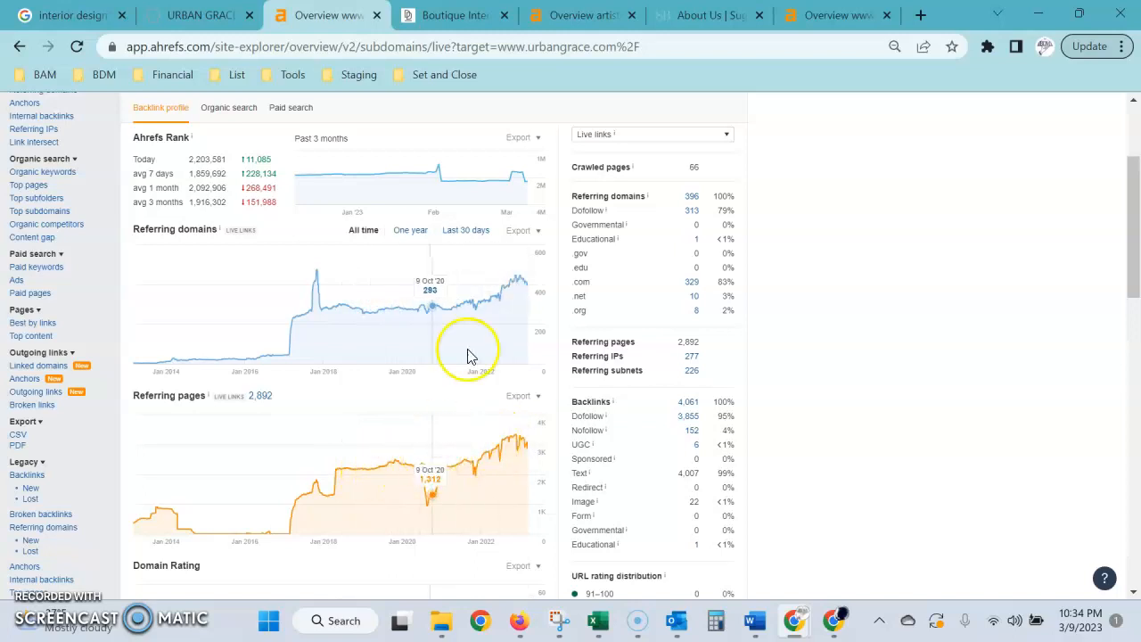
{"action": "left_click", "coordinate": [580, 16]}
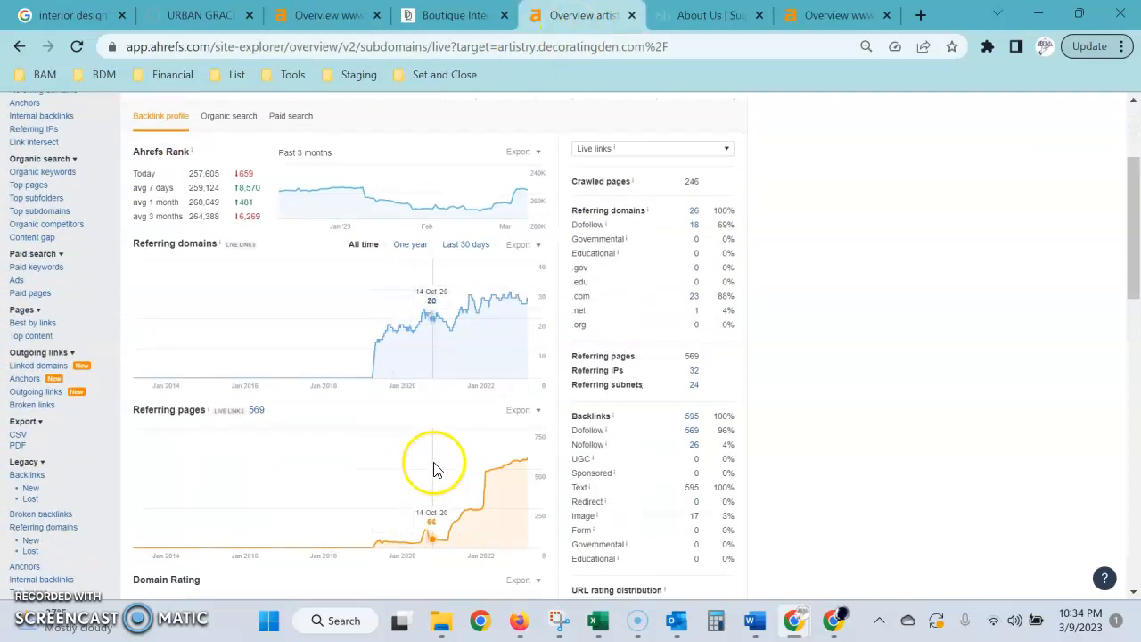
{"action": "mouse_move", "coordinate": [491, 484]}
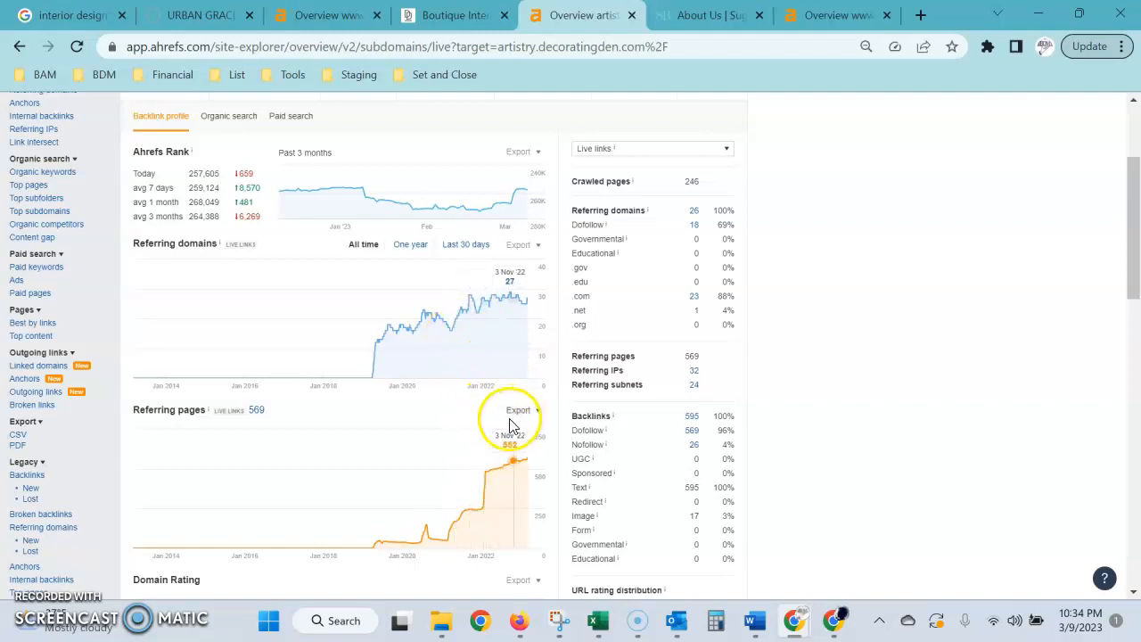
{"action": "mouse_move", "coordinate": [442, 488]}
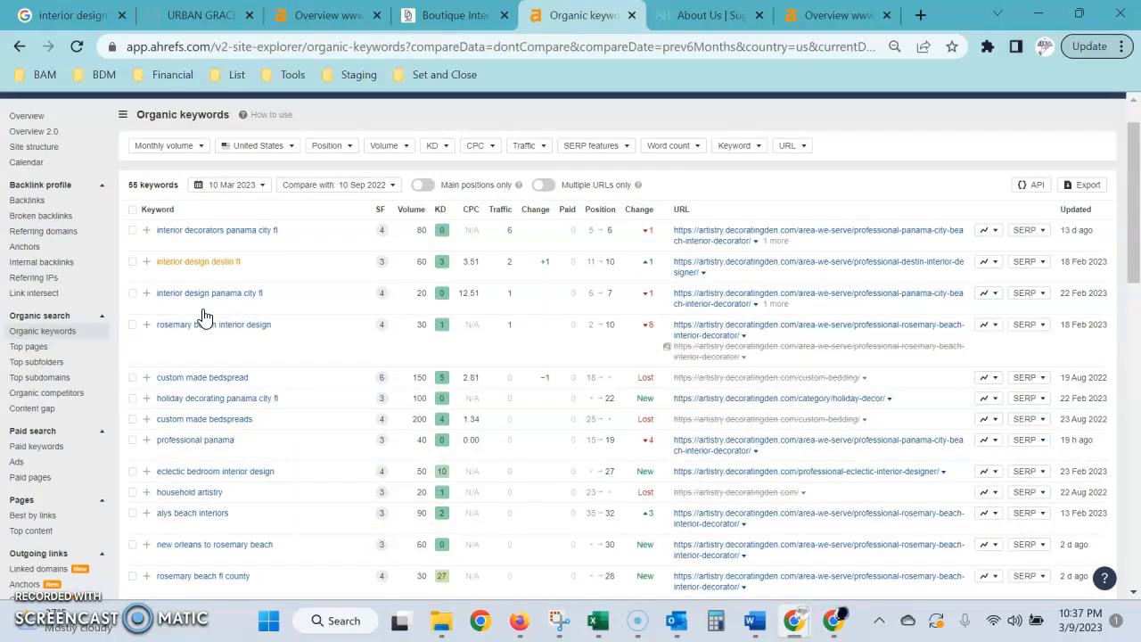
{"action": "scroll", "scroll_direction": "down", "scroll_amount": 3}
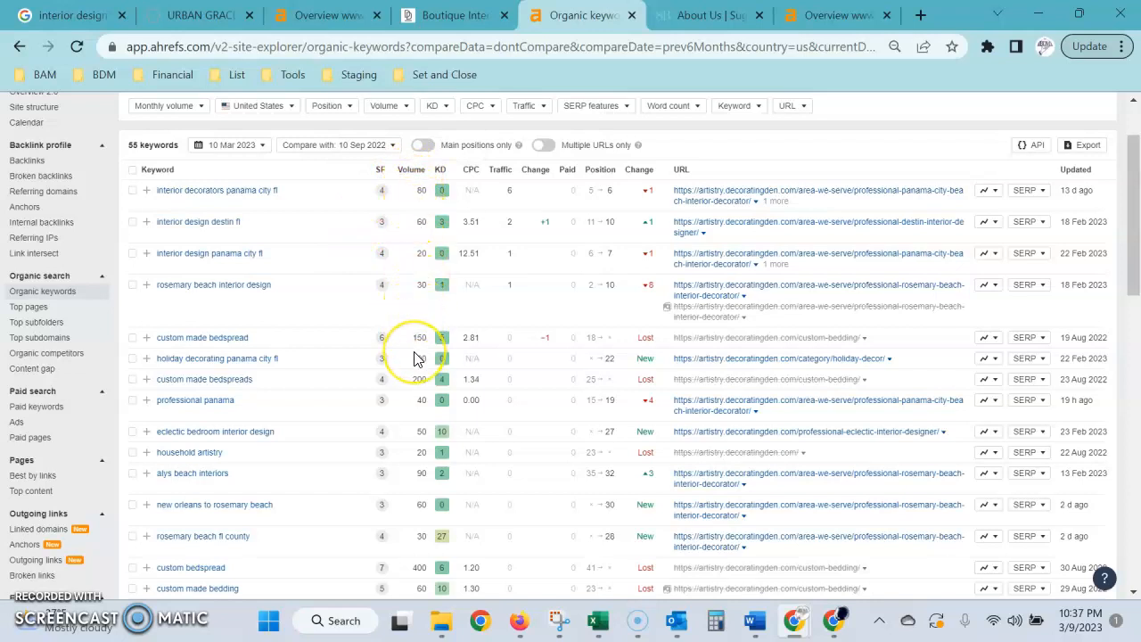
{"action": "scroll", "scroll_direction": "down", "scroll_amount": 3}
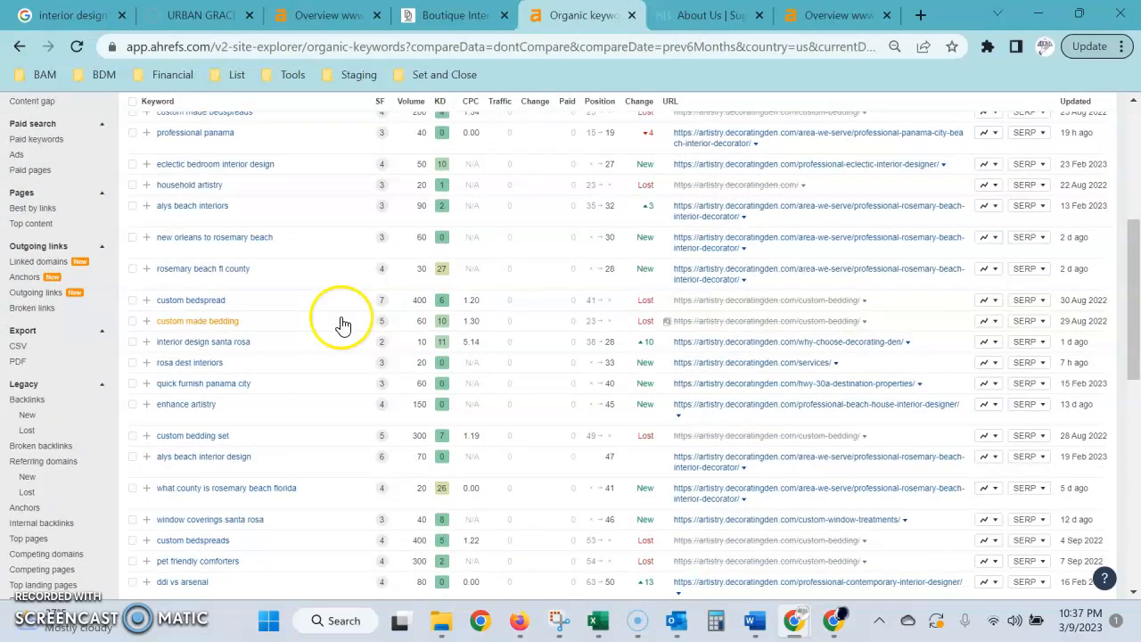
{"action": "mouse_move", "coordinate": [437, 400]}
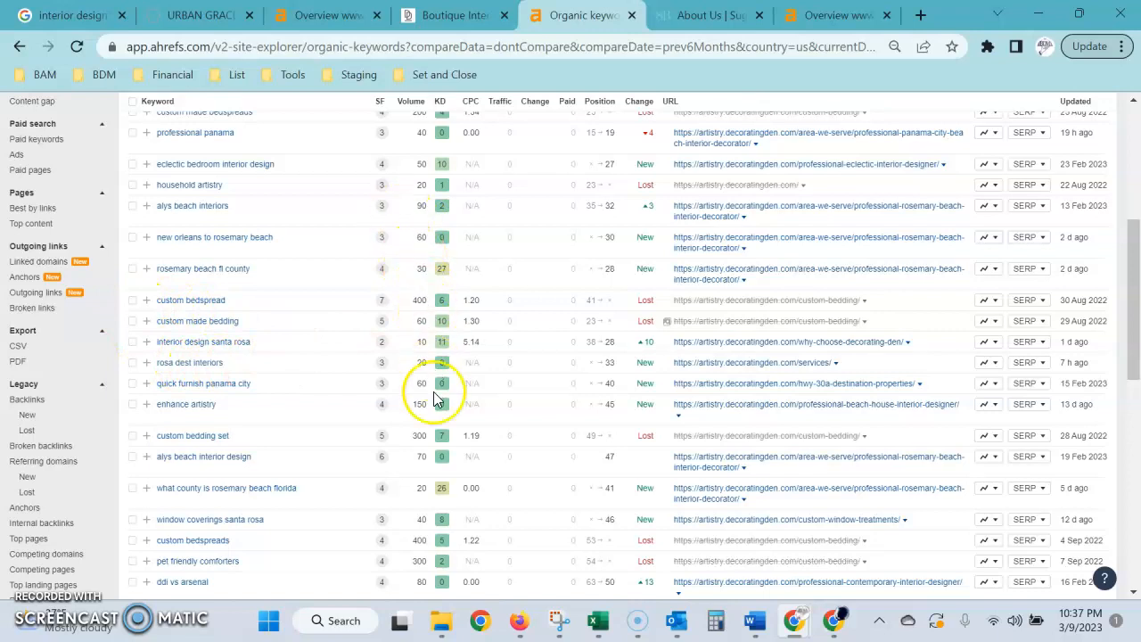
{"action": "mouse_move", "coordinate": [432, 495]}
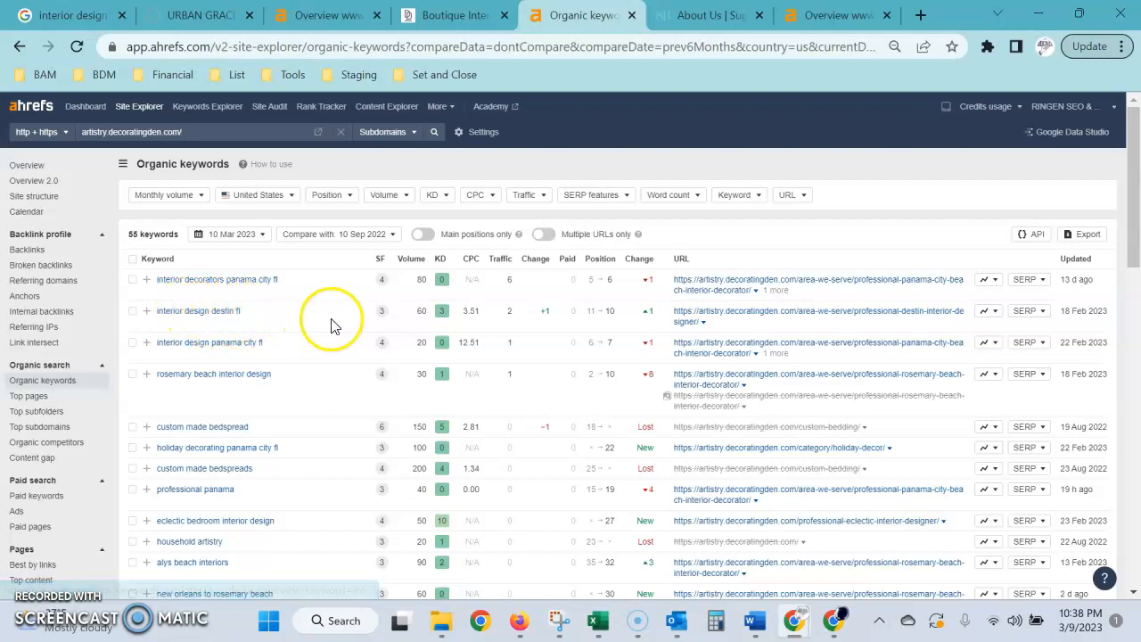
{"action": "mouse_move", "coordinate": [420, 312]}
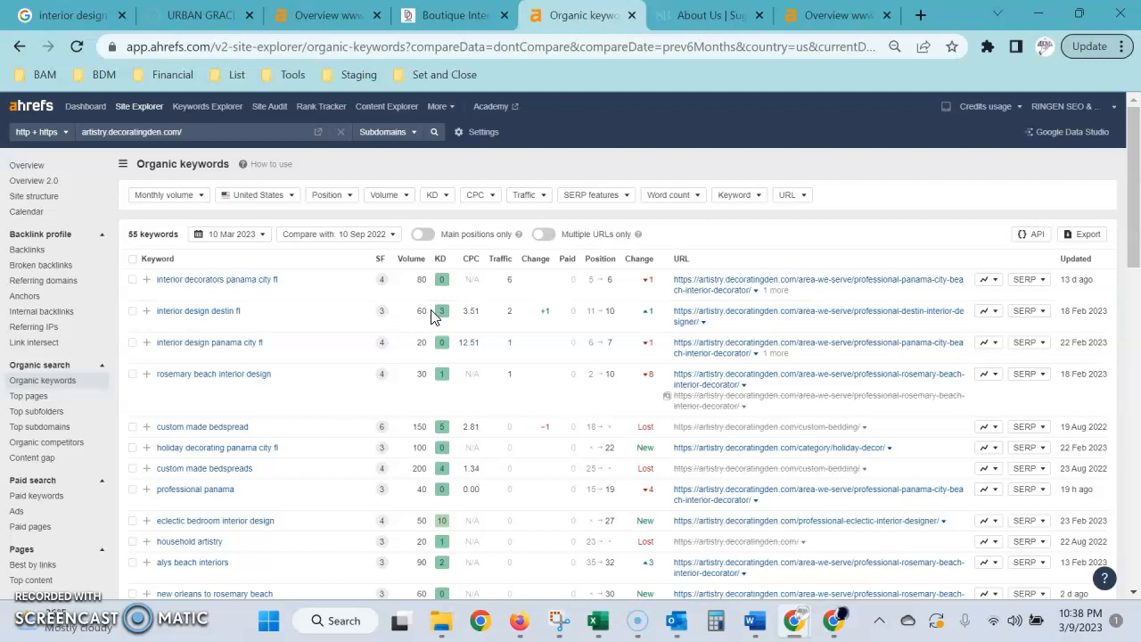
{"action": "mouse_move", "coordinate": [426, 310]}
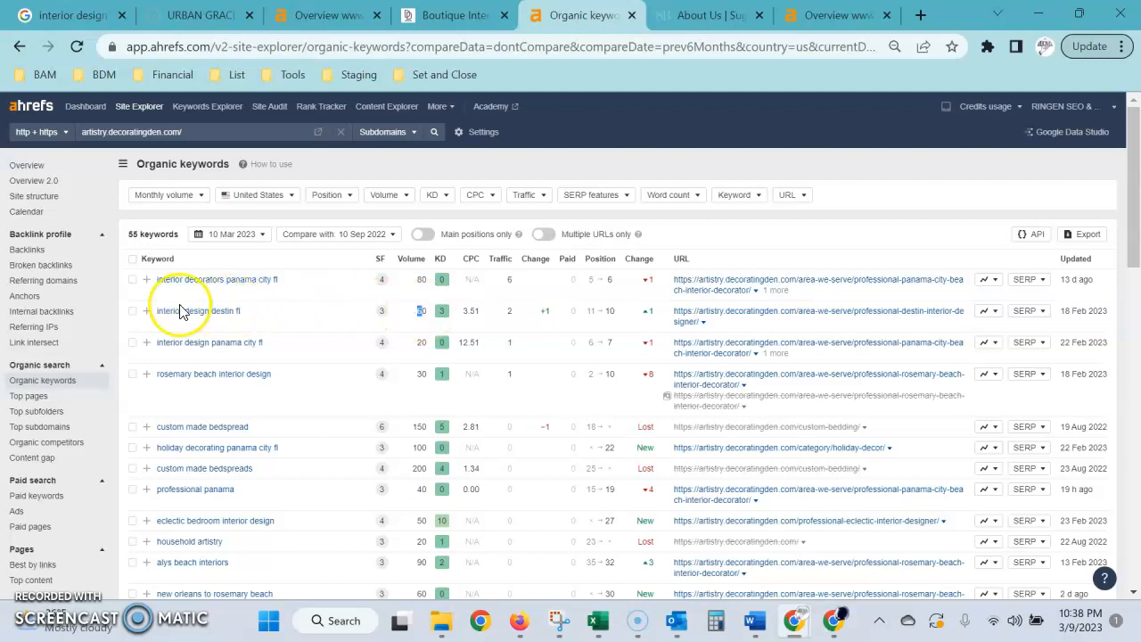
{"action": "mouse_move", "coordinate": [293, 317]}
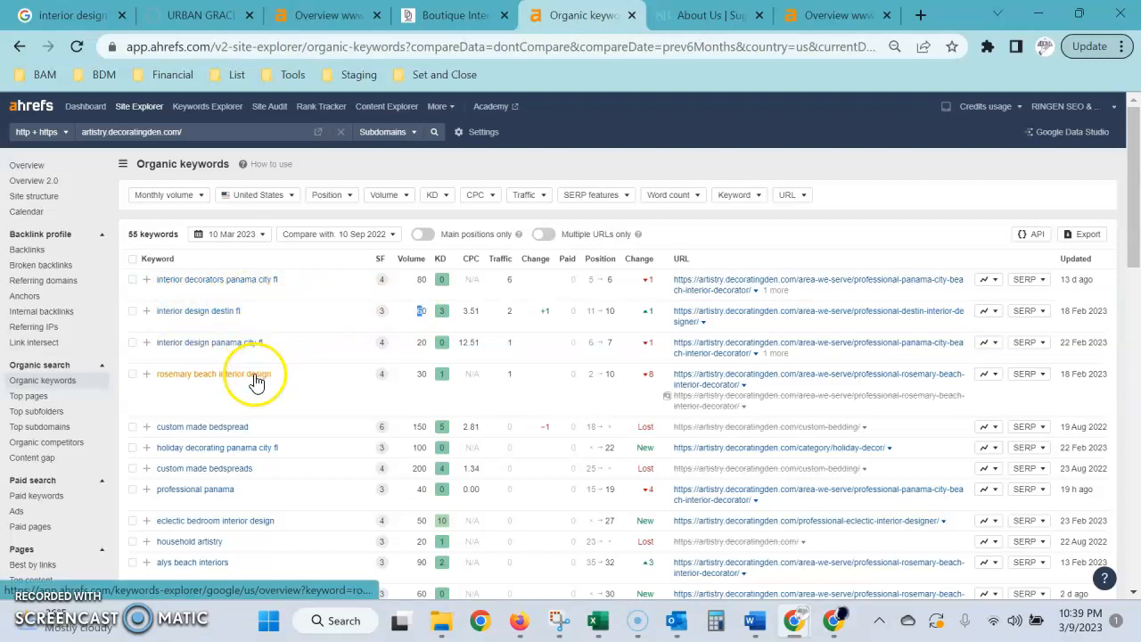
{"action": "mouse_move", "coordinate": [250, 380]}
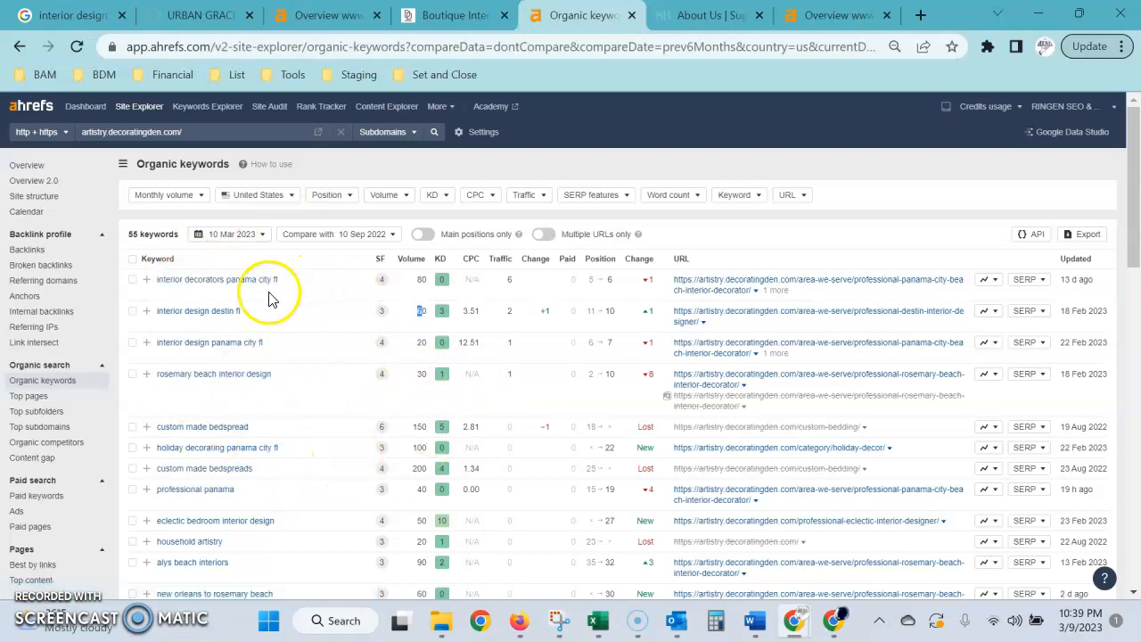
{"action": "mouse_move", "coordinate": [243, 413]}
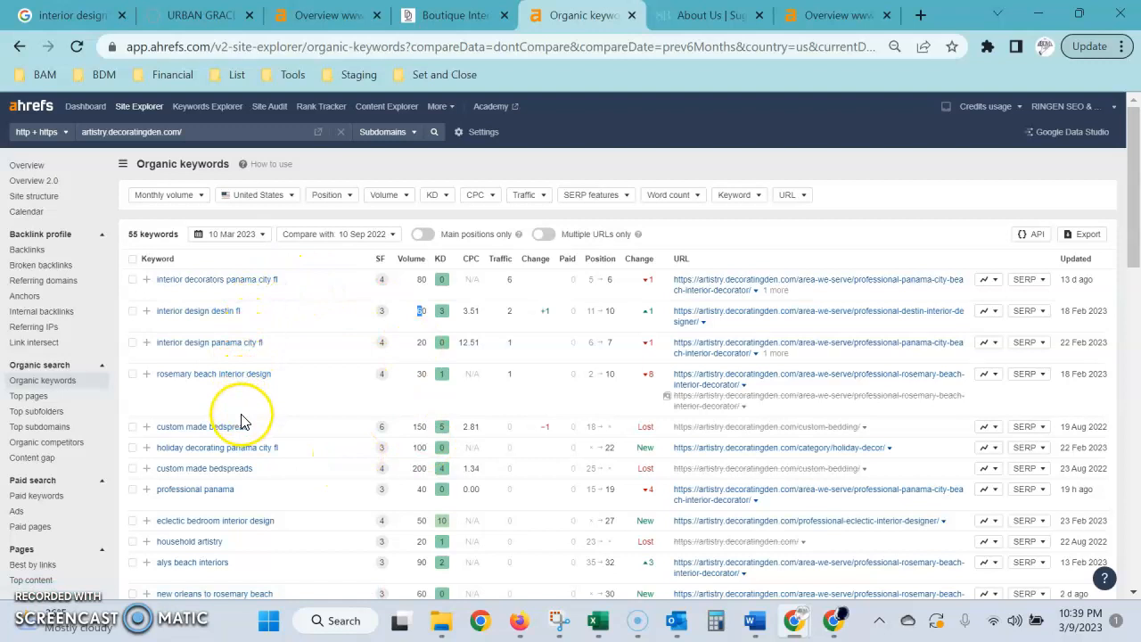
{"action": "mouse_move", "coordinate": [239, 381]}
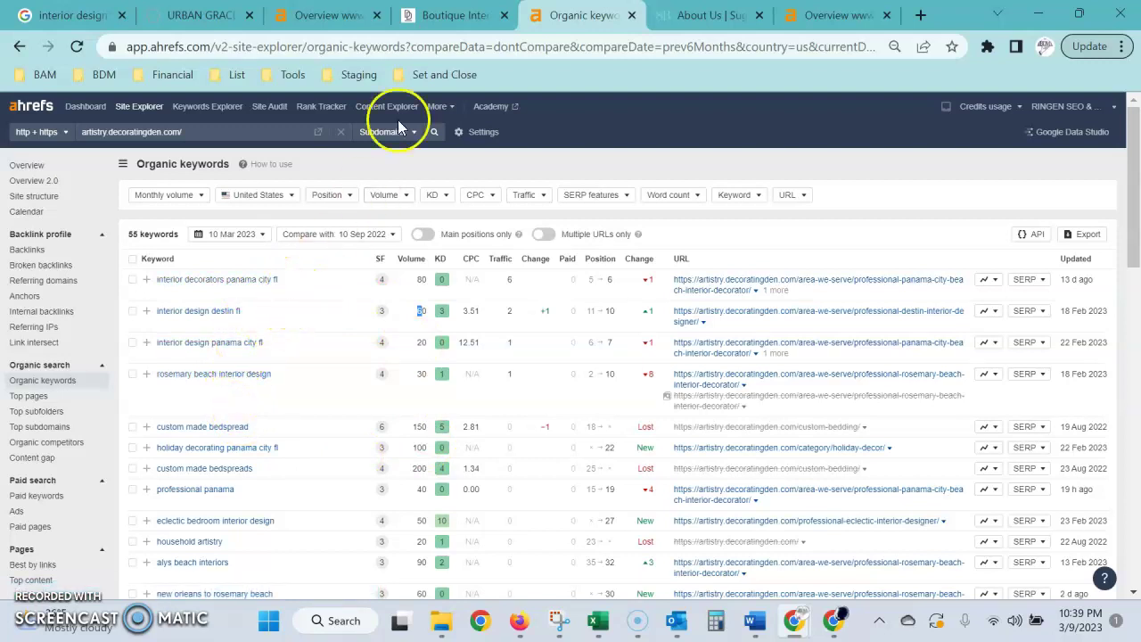
Browse the Artistry Home homepage and its hero slideshow of kitchen, bathroom and bedroom images.
{"action": "left_click", "coordinate": [449, 14]}
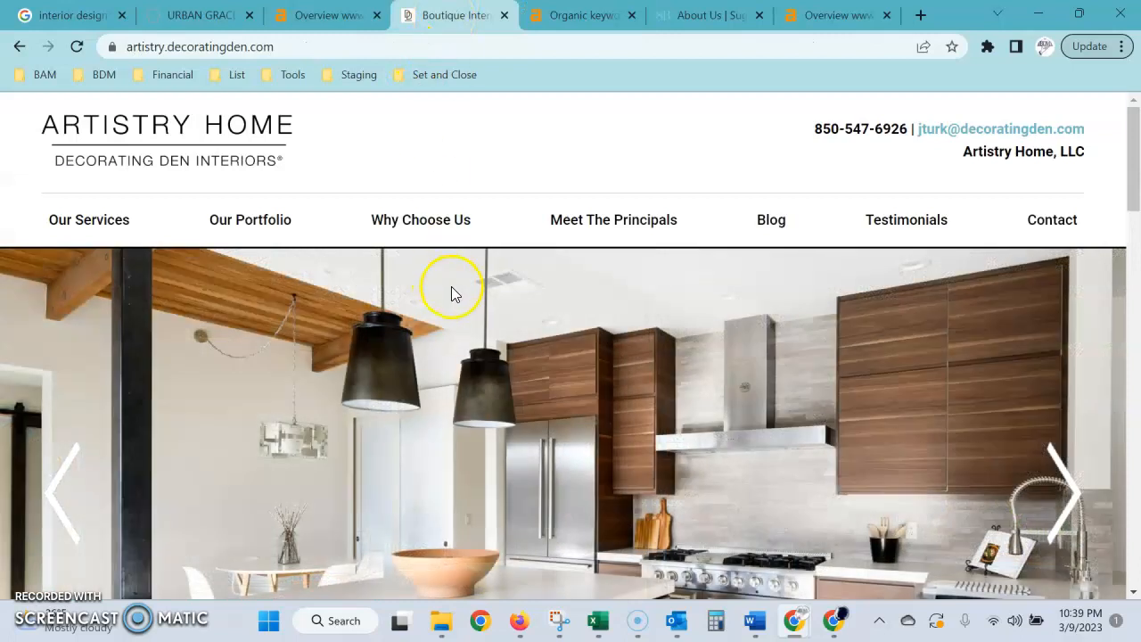
{"action": "scroll", "scroll_direction": "down", "scroll_amount": 3}
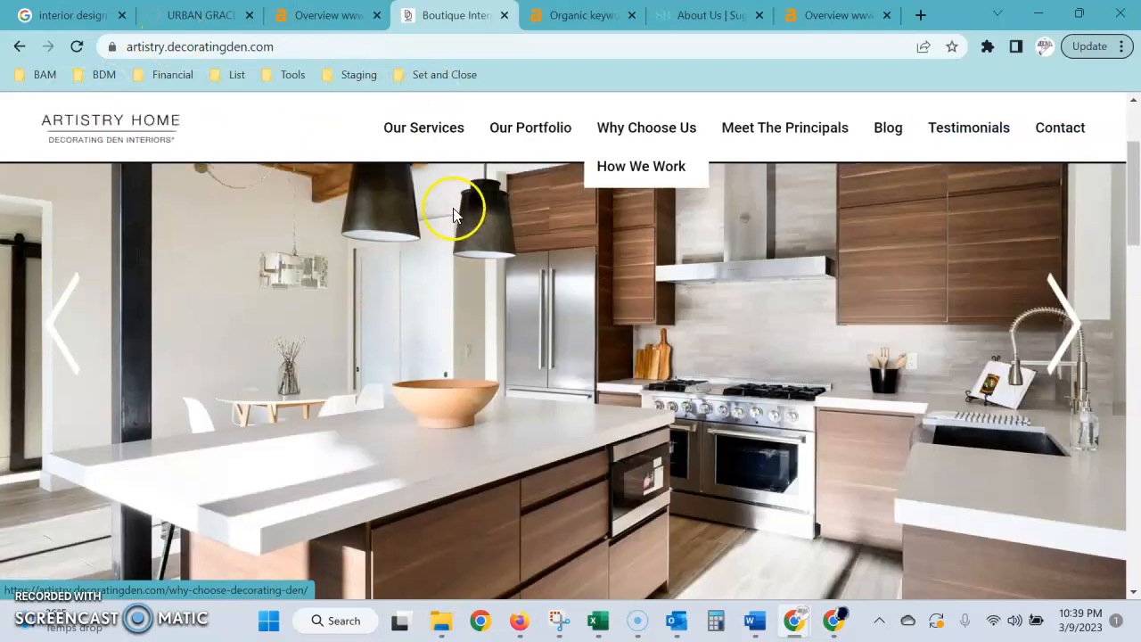
{"action": "scroll", "scroll_direction": "down", "scroll_amount": 3}
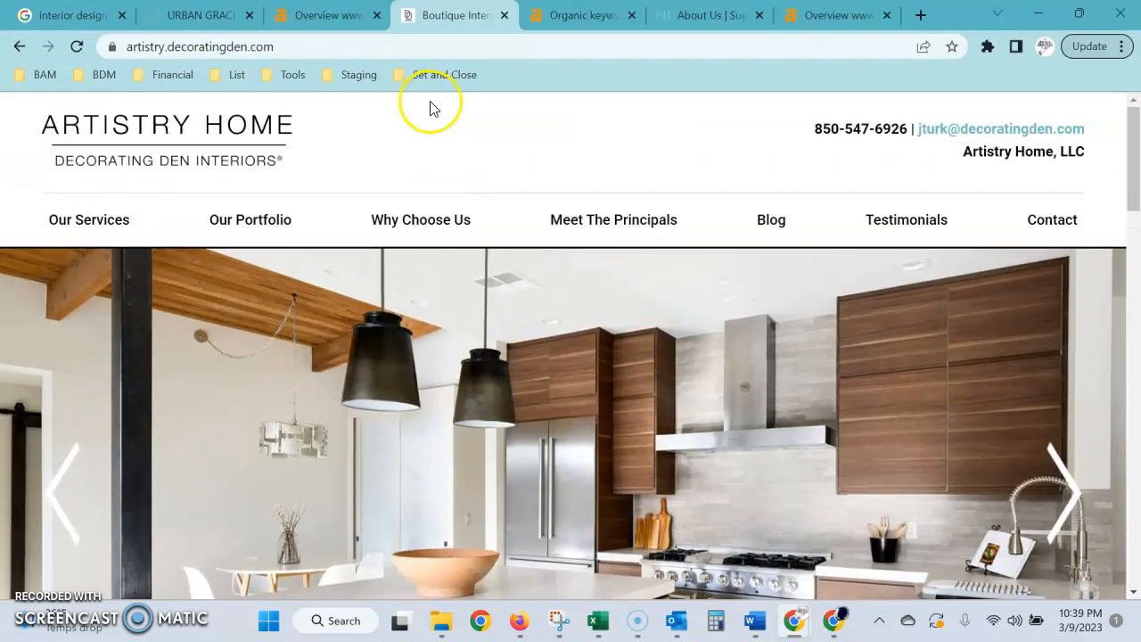
{"action": "mouse_move", "coordinate": [909, 150]}
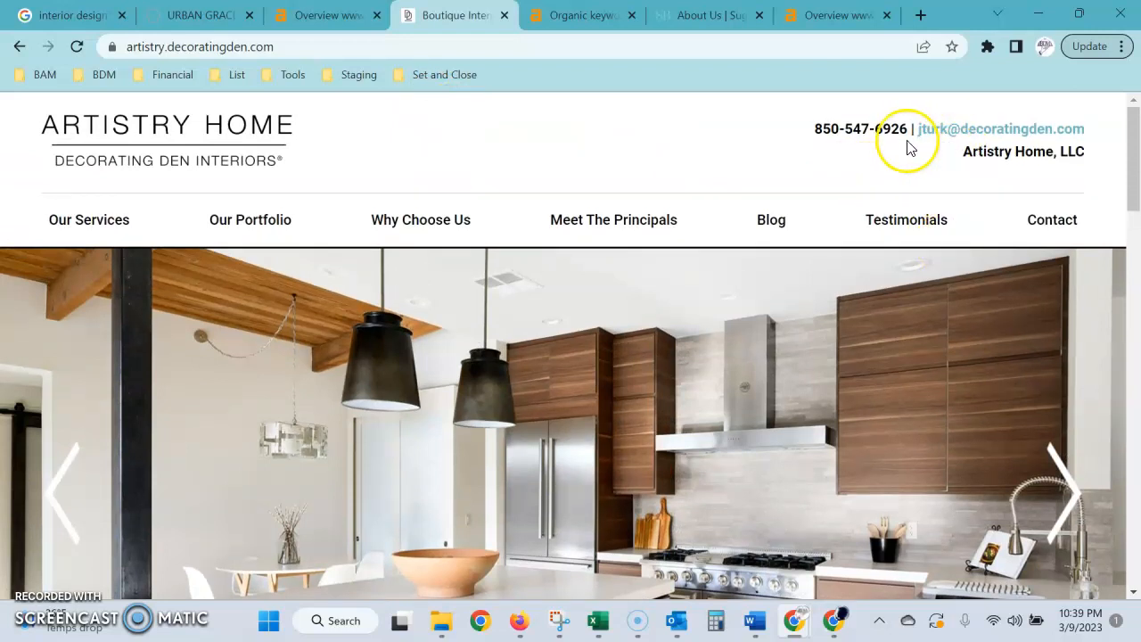
{"action": "mouse_move", "coordinate": [884, 179]}
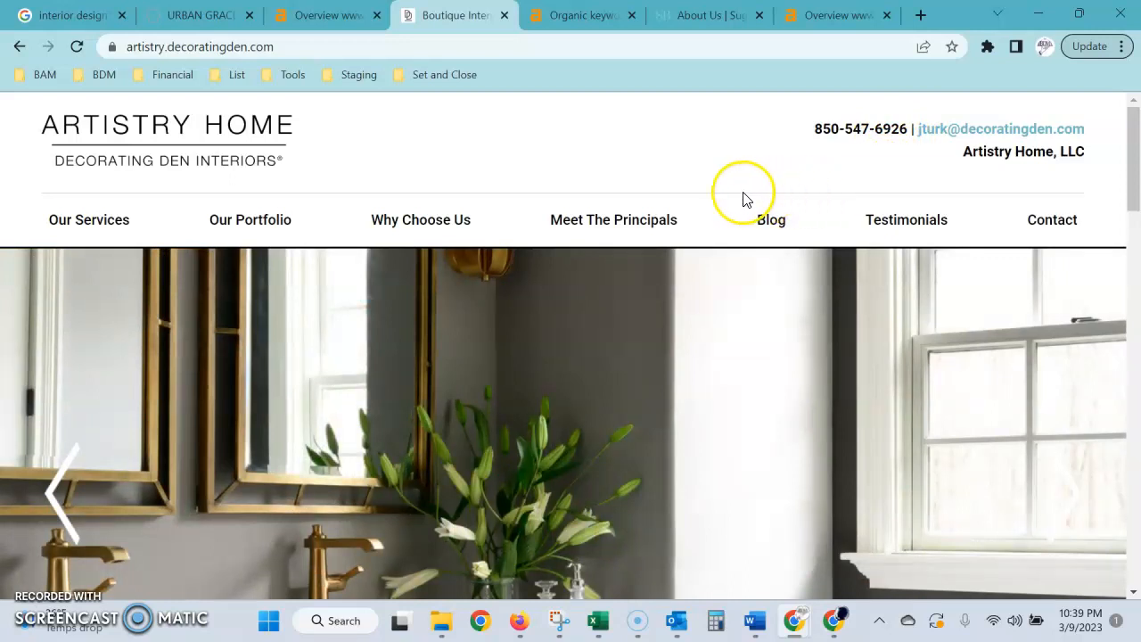
{"action": "mouse_move", "coordinate": [1016, 150]}
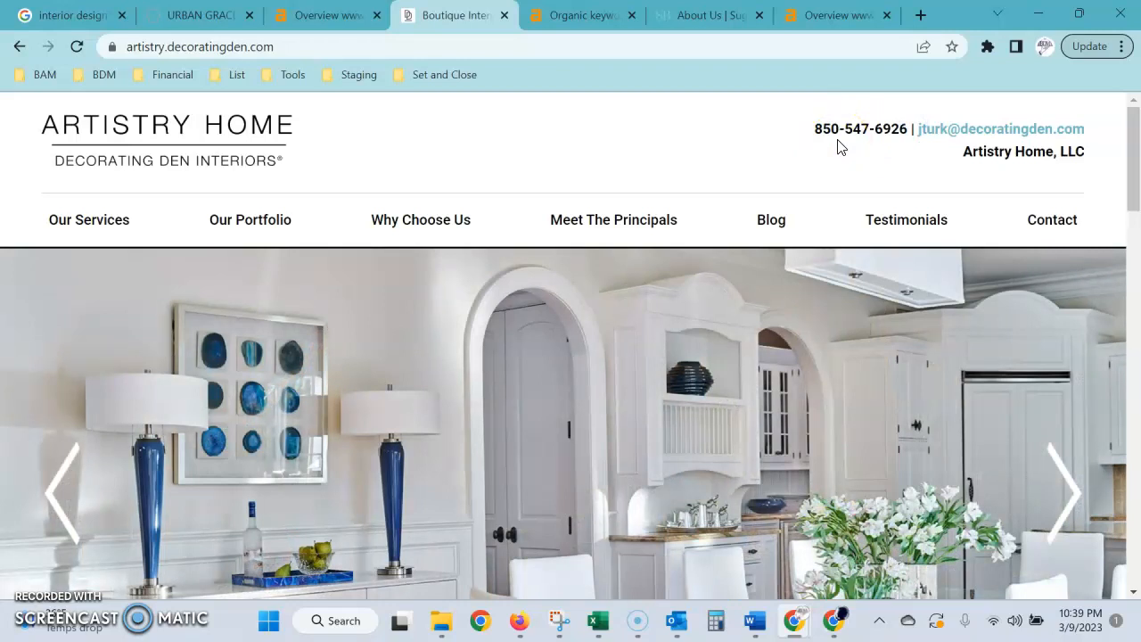
{"action": "left_click", "coordinate": [805, 141]}
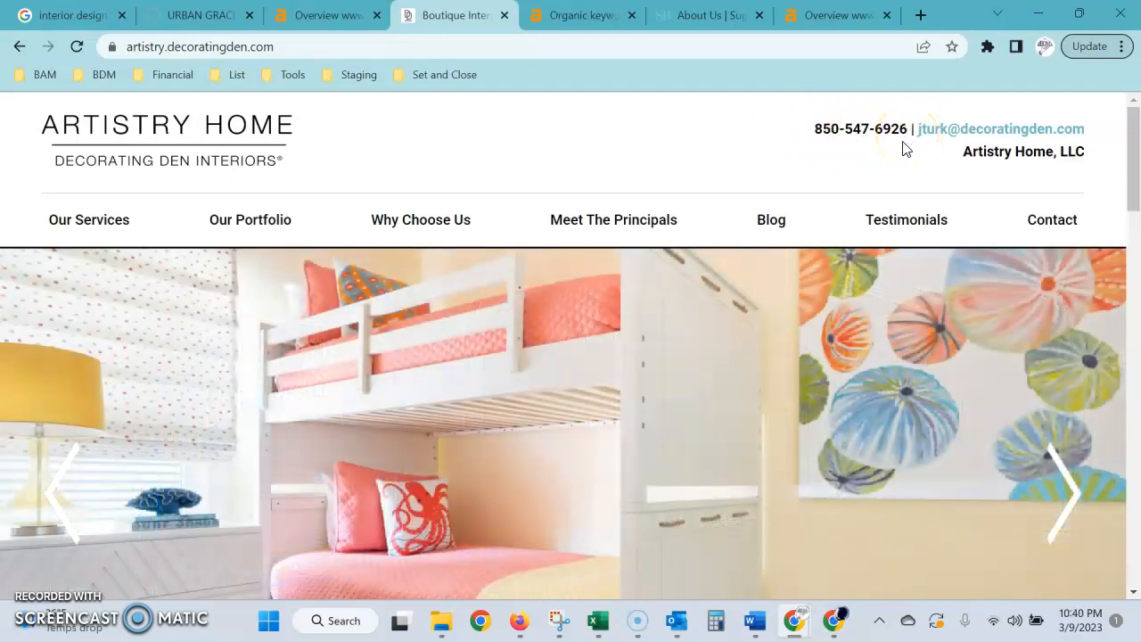
{"action": "scroll", "scroll_direction": "down", "scroll_amount": 3}
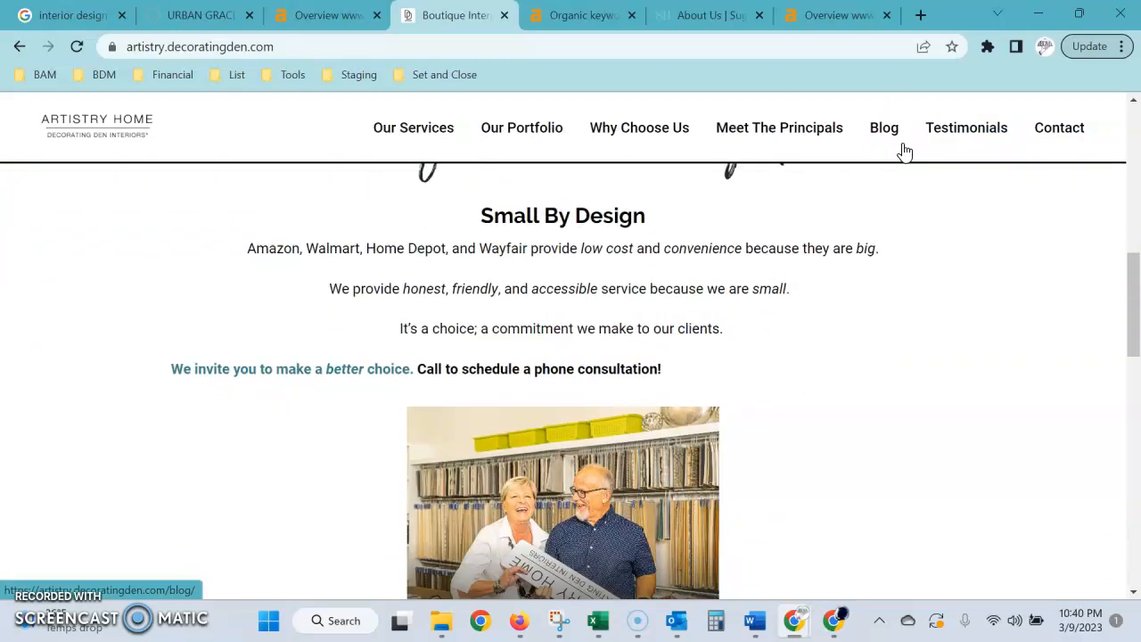
{"action": "scroll", "scroll_direction": "down", "scroll_amount": 3}
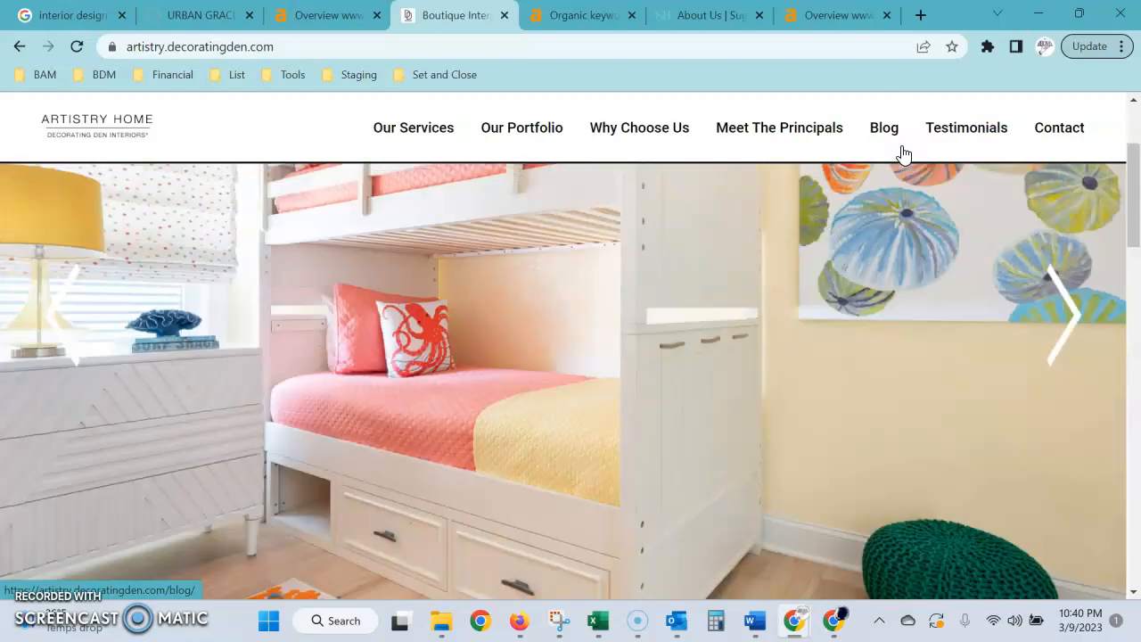
{"action": "scroll", "scroll_direction": "down", "scroll_amount": 3}
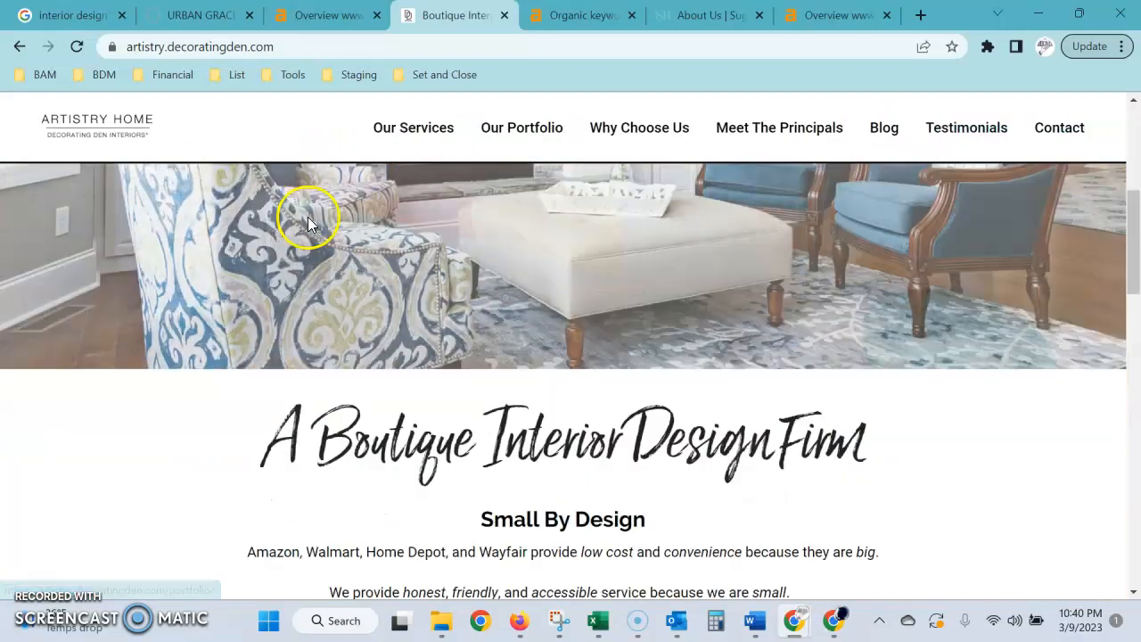
{"action": "scroll", "scroll_direction": "down", "scroll_amount": 3}
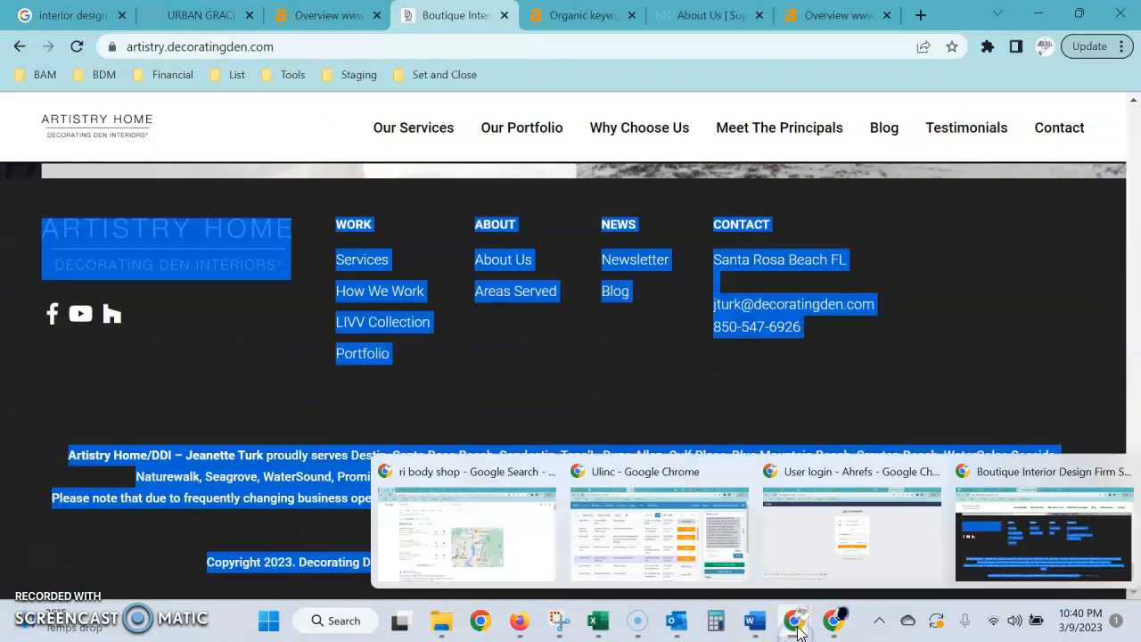
{"action": "mouse_move", "coordinate": [471, 538]}
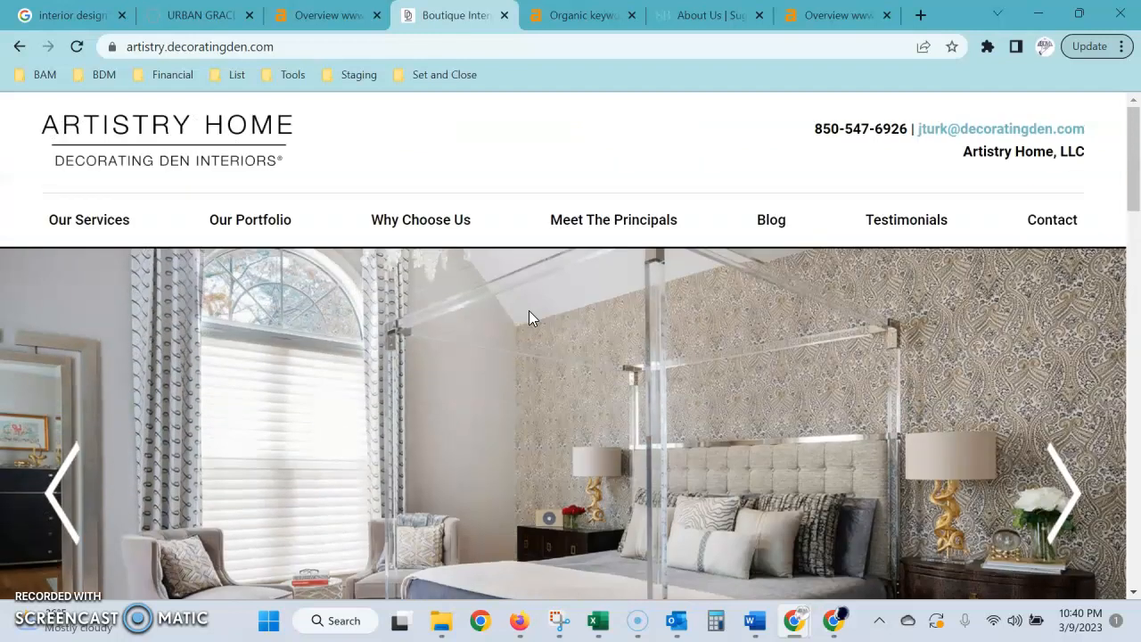
{"action": "scroll", "scroll_direction": "down", "scroll_amount": 3}
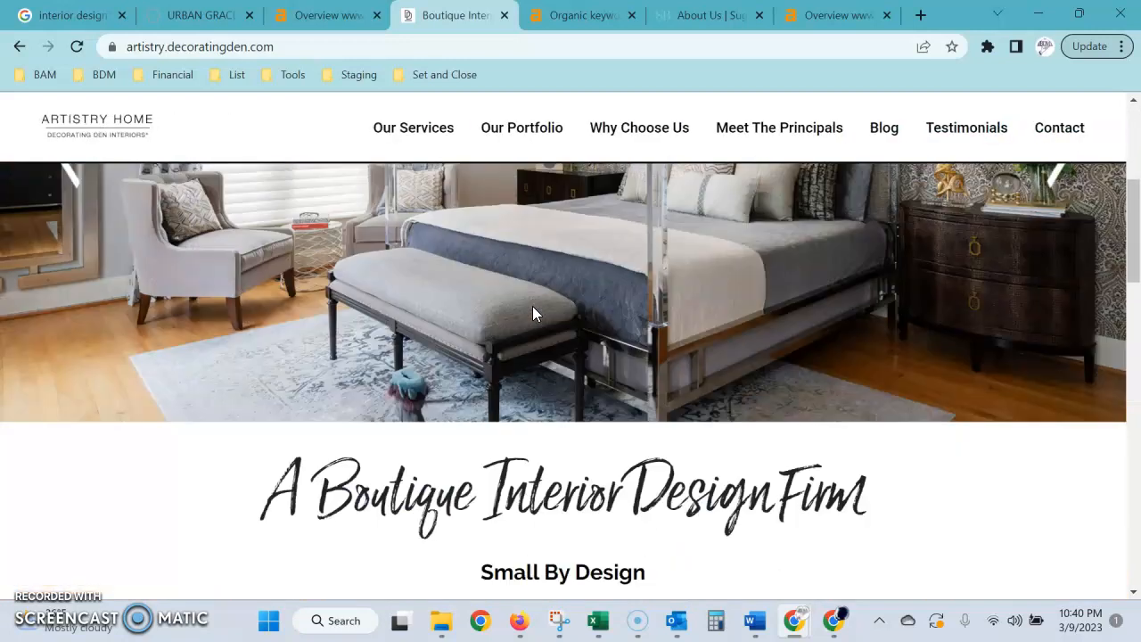
{"action": "scroll", "scroll_direction": "down", "scroll_amount": 3}
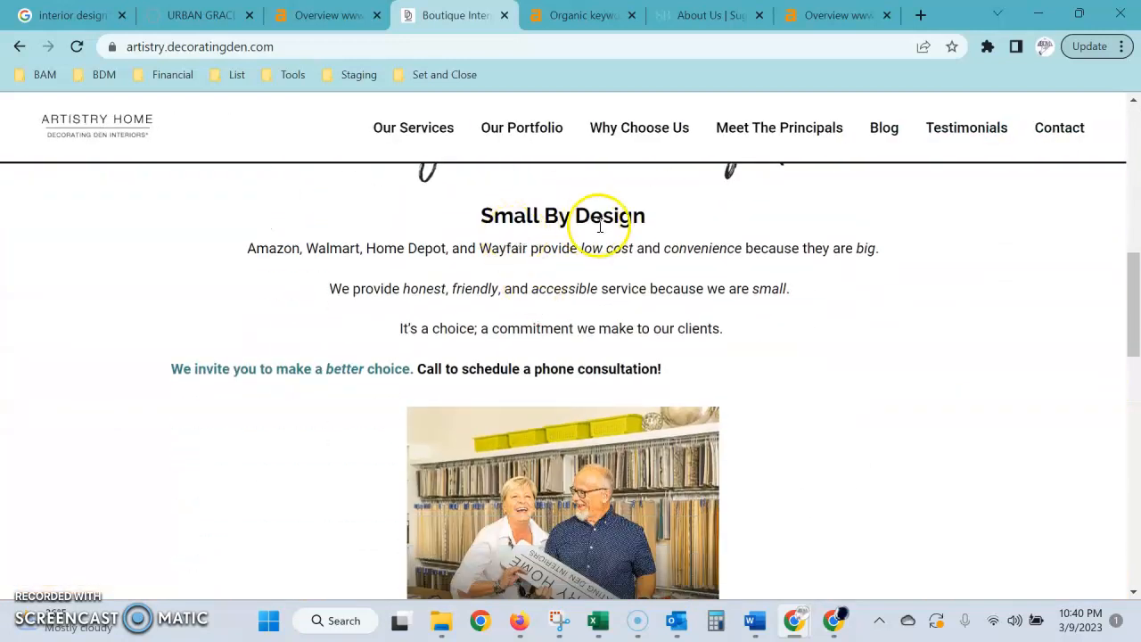
{"action": "mouse_move", "coordinate": [492, 294]}
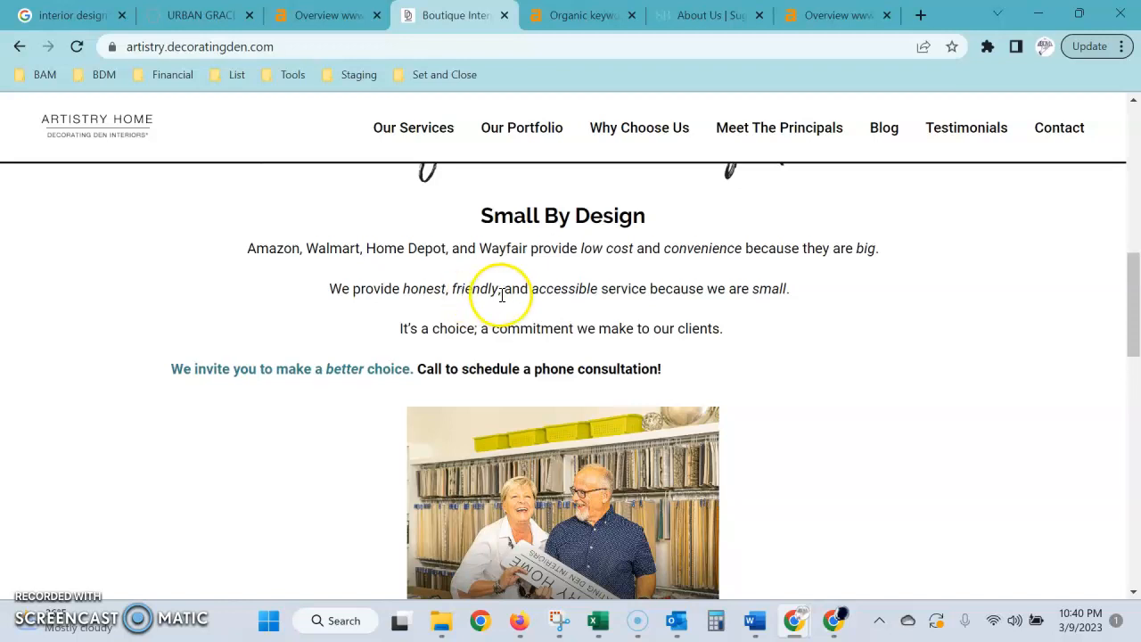
{"action": "mouse_move", "coordinate": [536, 305]}
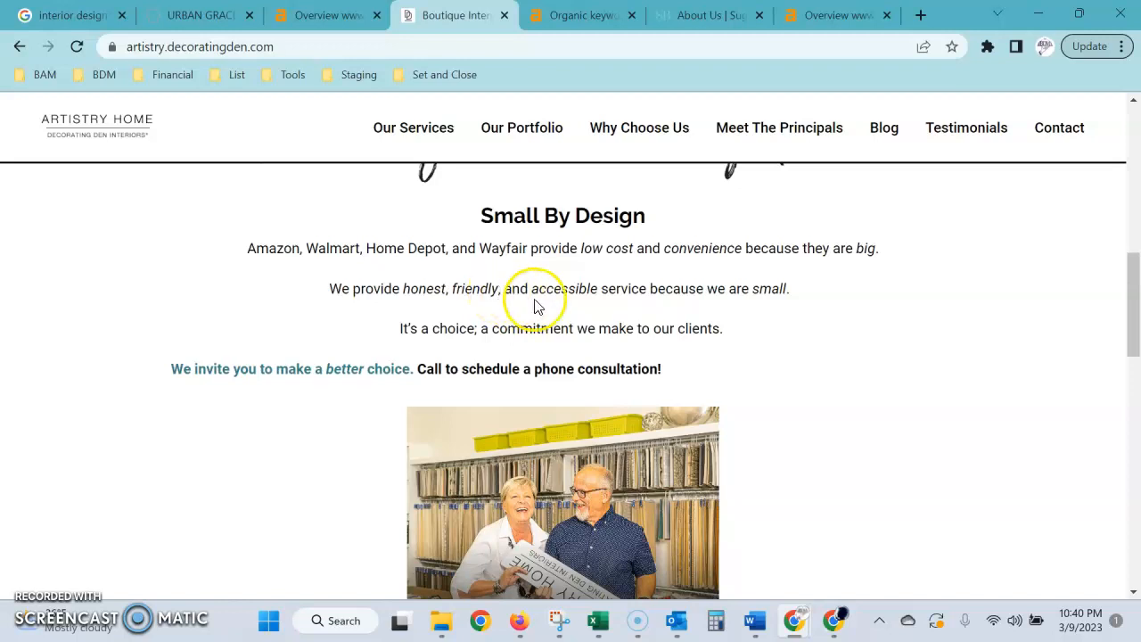
{"action": "scroll", "scroll_direction": "up", "scroll_amount": 3}
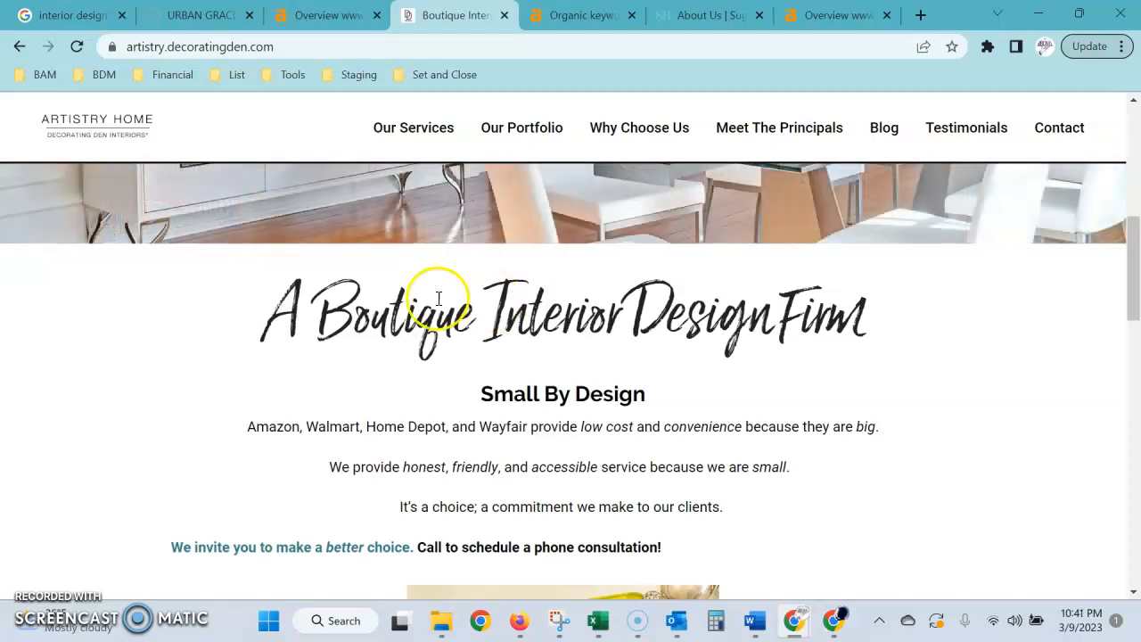
{"action": "mouse_move", "coordinate": [403, 312]}
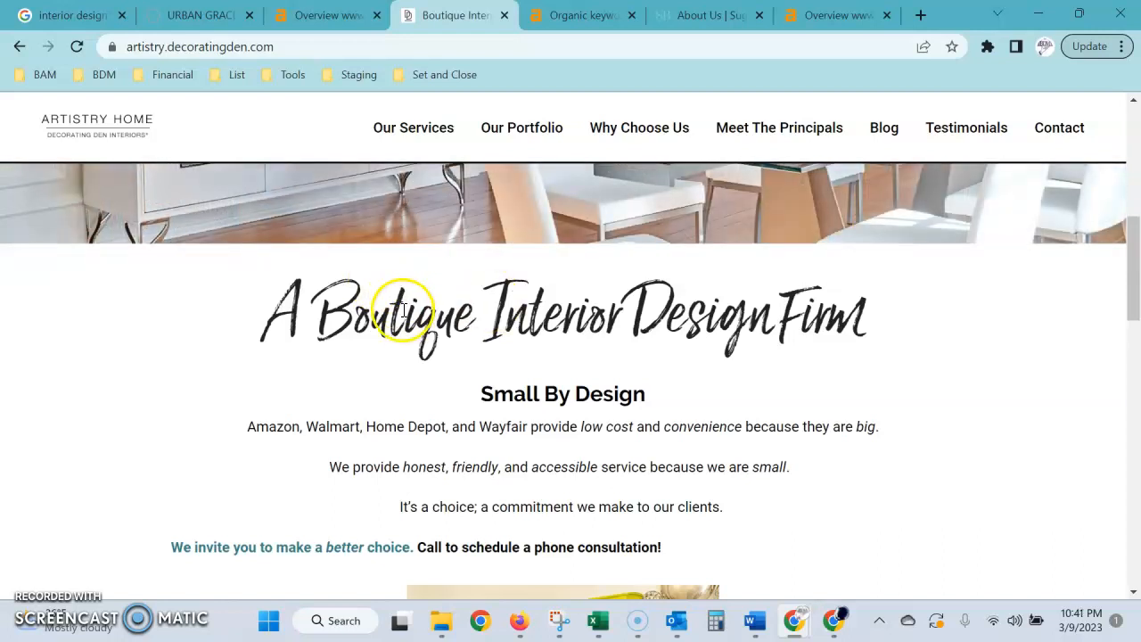
{"action": "mouse_move", "coordinate": [913, 360]}
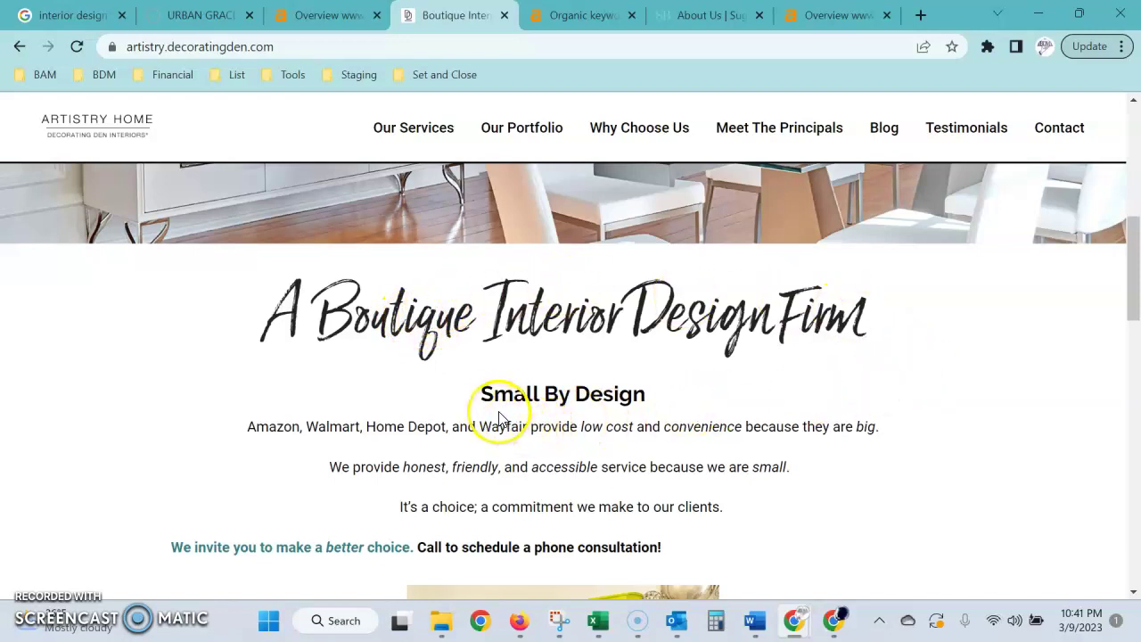
{"action": "scroll", "scroll_direction": "down", "scroll_amount": 3}
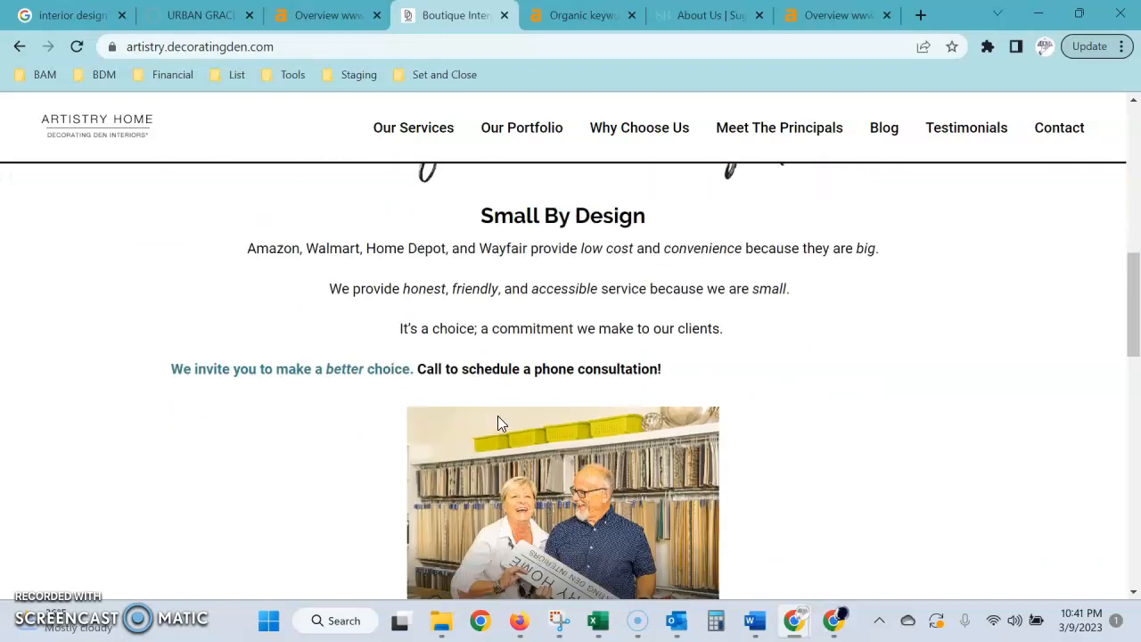
{"action": "scroll", "scroll_direction": "down", "scroll_amount": 3}
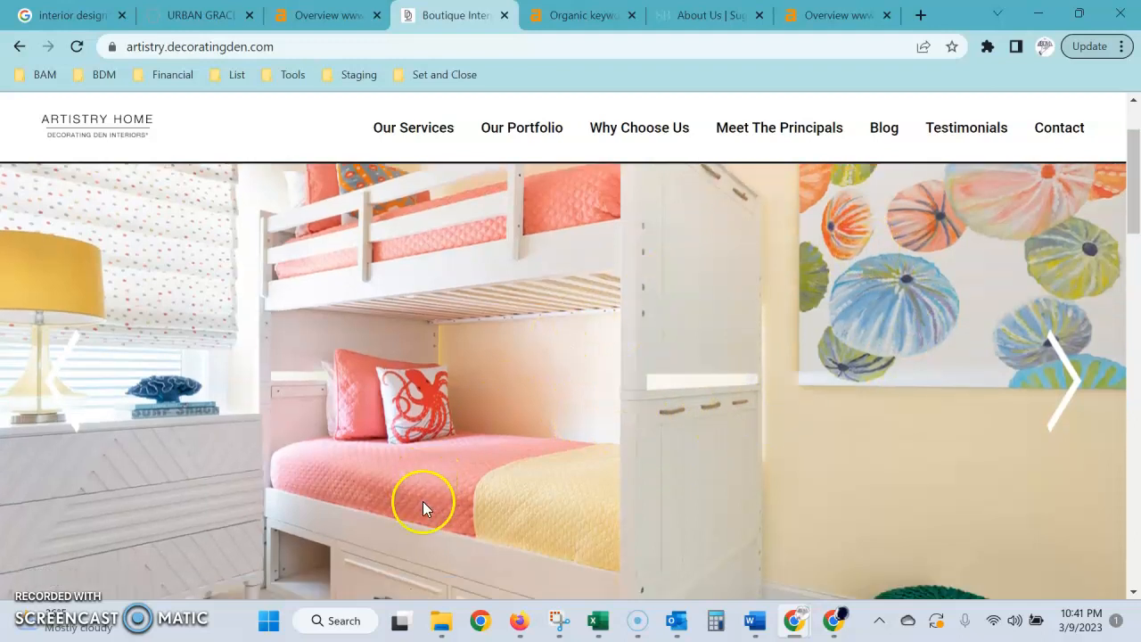
{"action": "scroll", "scroll_direction": "down", "scroll_amount": 3}
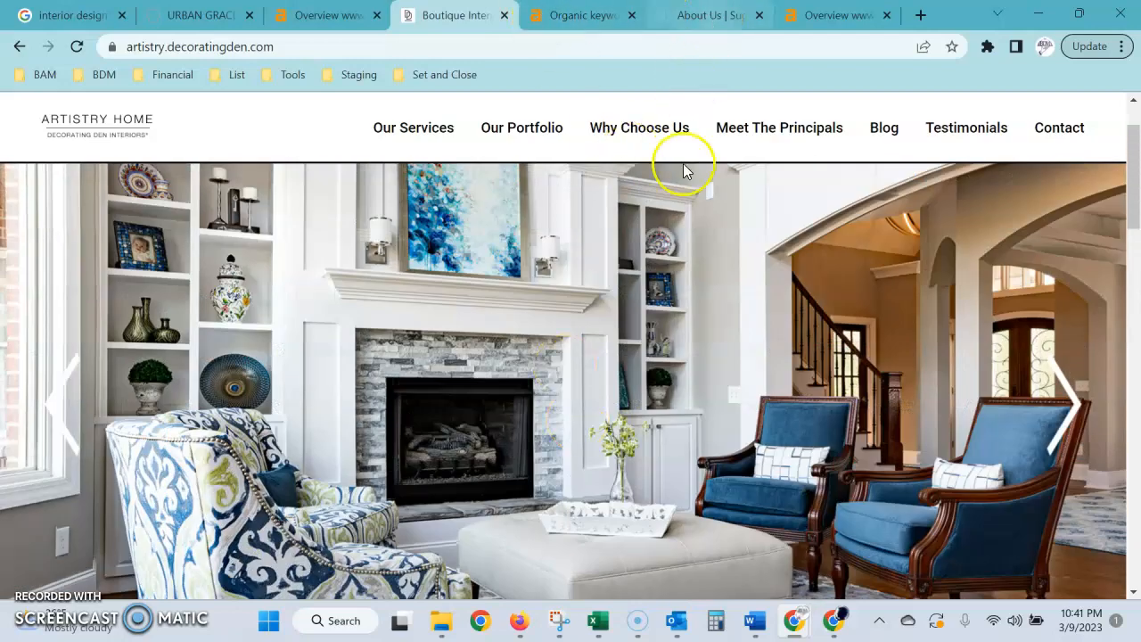
{"action": "scroll", "scroll_direction": "down", "scroll_amount": 3}
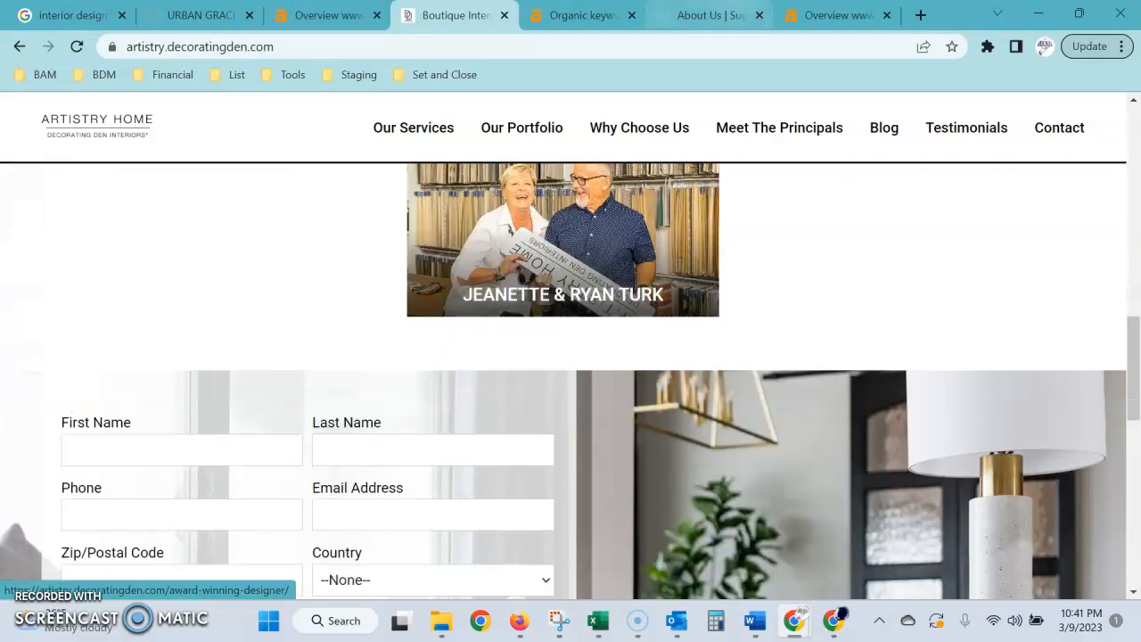
On the Sugar Beach Interiors About page, read the FAQ answer on types of services offered.
{"action": "left_click", "coordinate": [709, 16]}
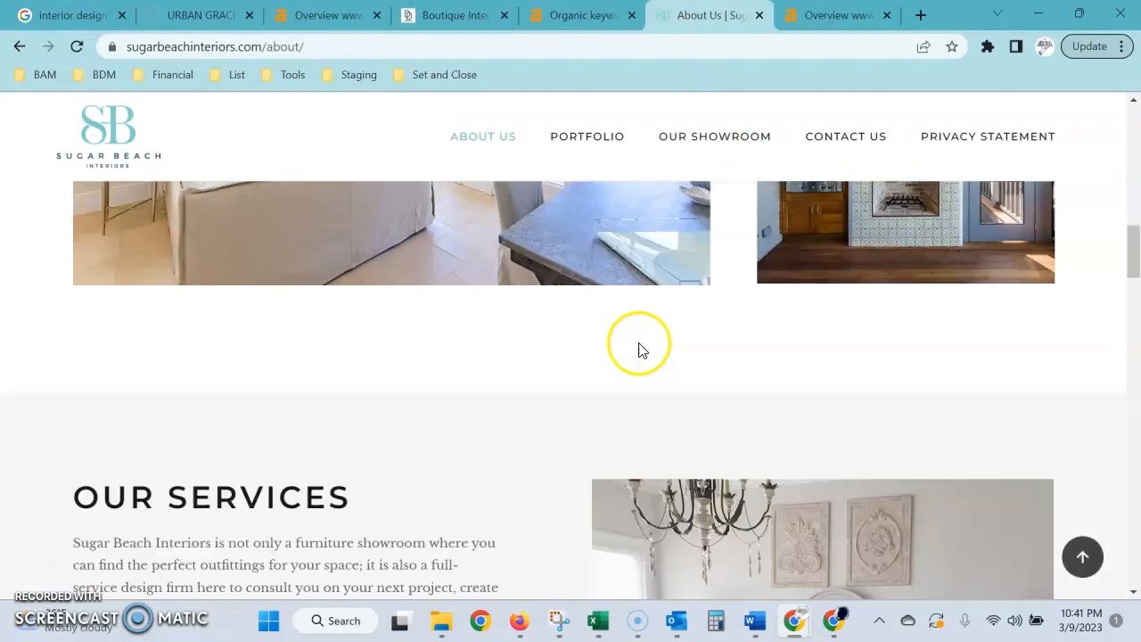
{"action": "scroll", "scroll_direction": "down", "scroll_amount": 3}
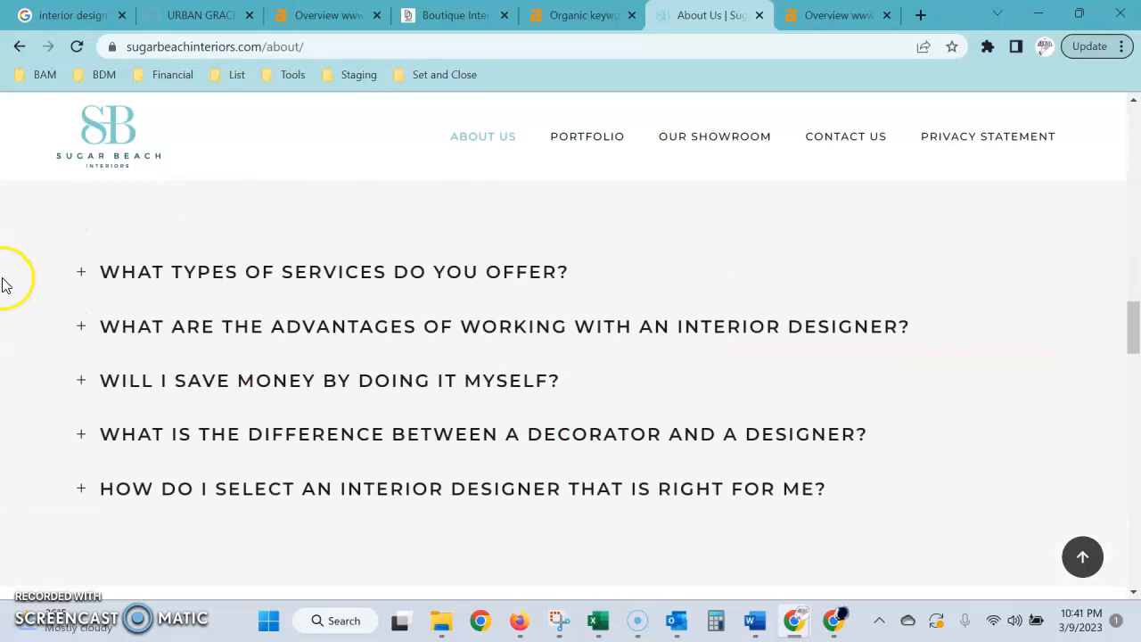
{"action": "left_click", "coordinate": [82, 271]}
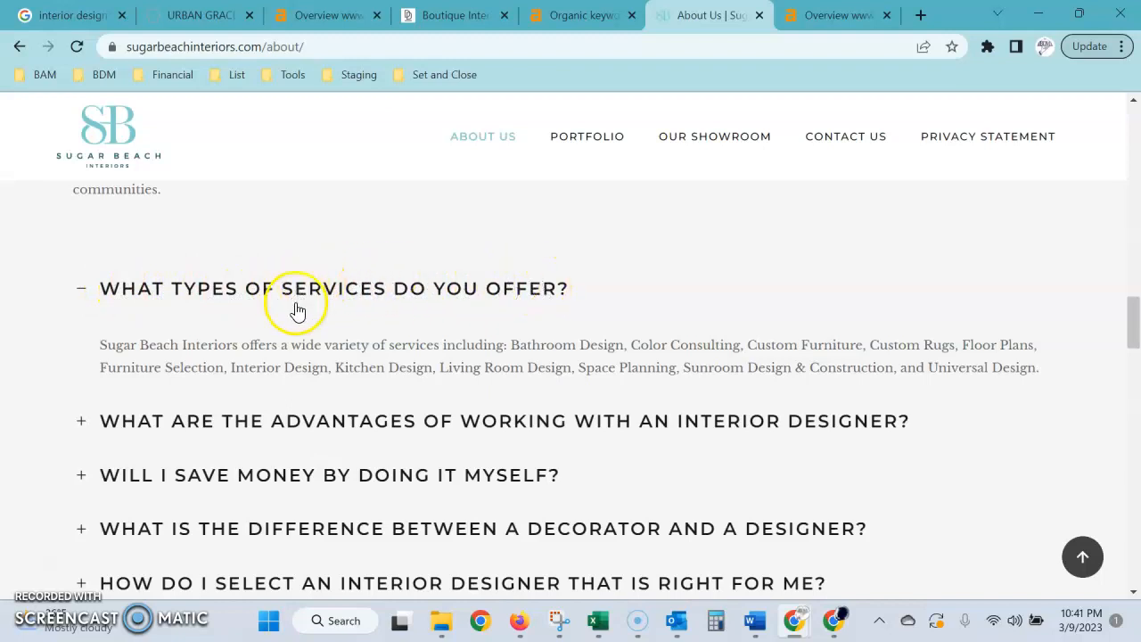
{"action": "mouse_move", "coordinate": [191, 346]}
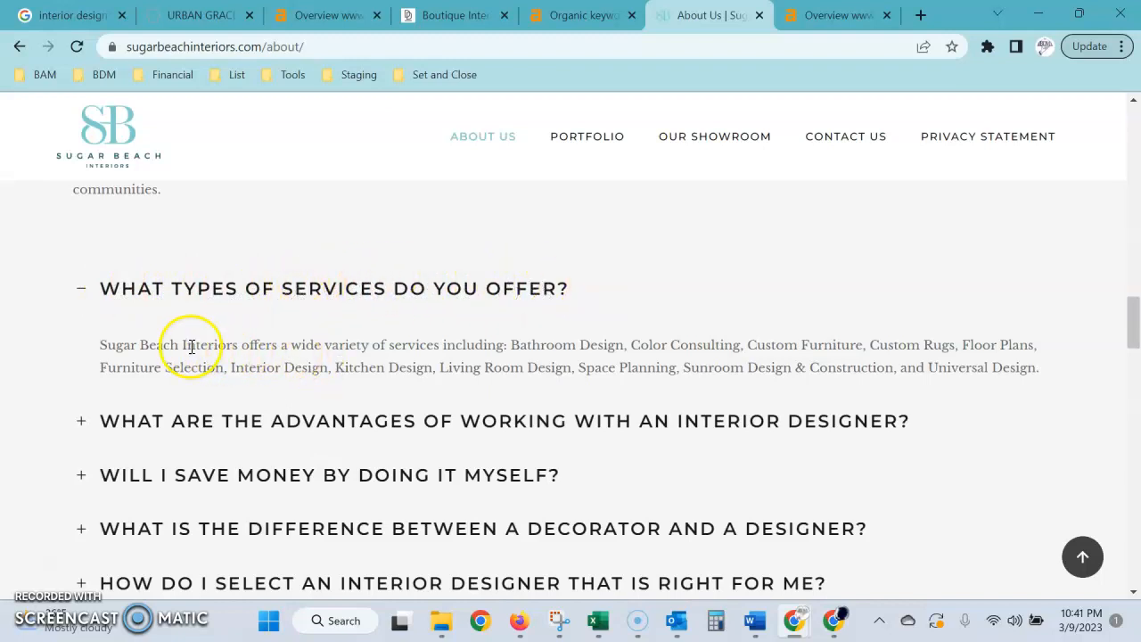
{"action": "left_click", "coordinate": [218, 289]}
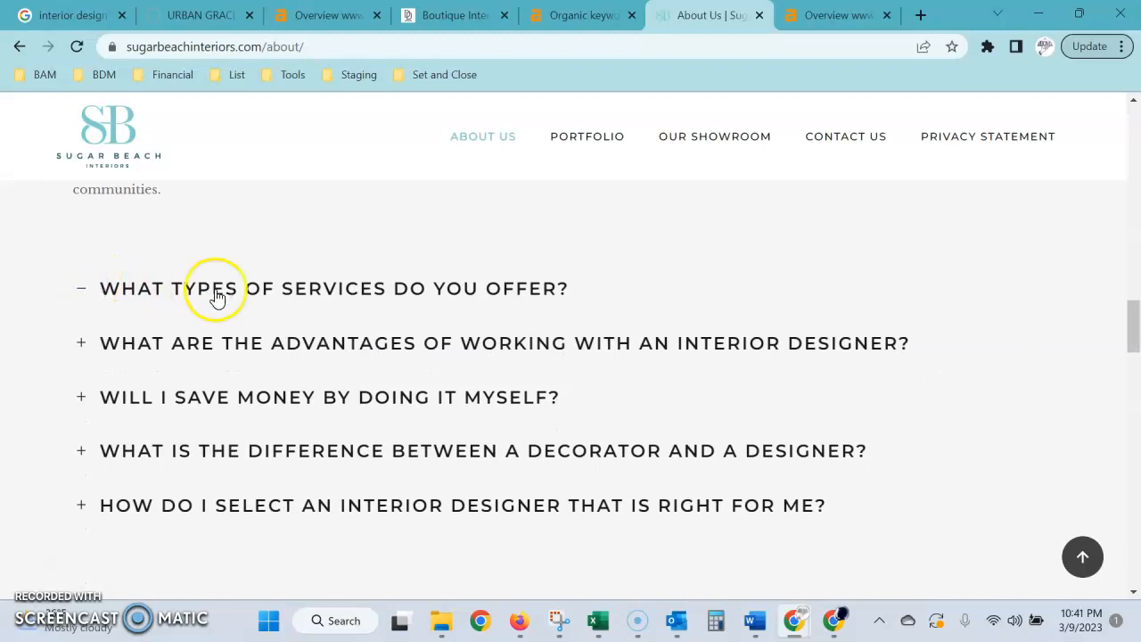
Scroll the About page further and expand the FAQ answer on advantages of using a designer.
{"action": "scroll", "scroll_direction": "up", "scroll_amount": 3}
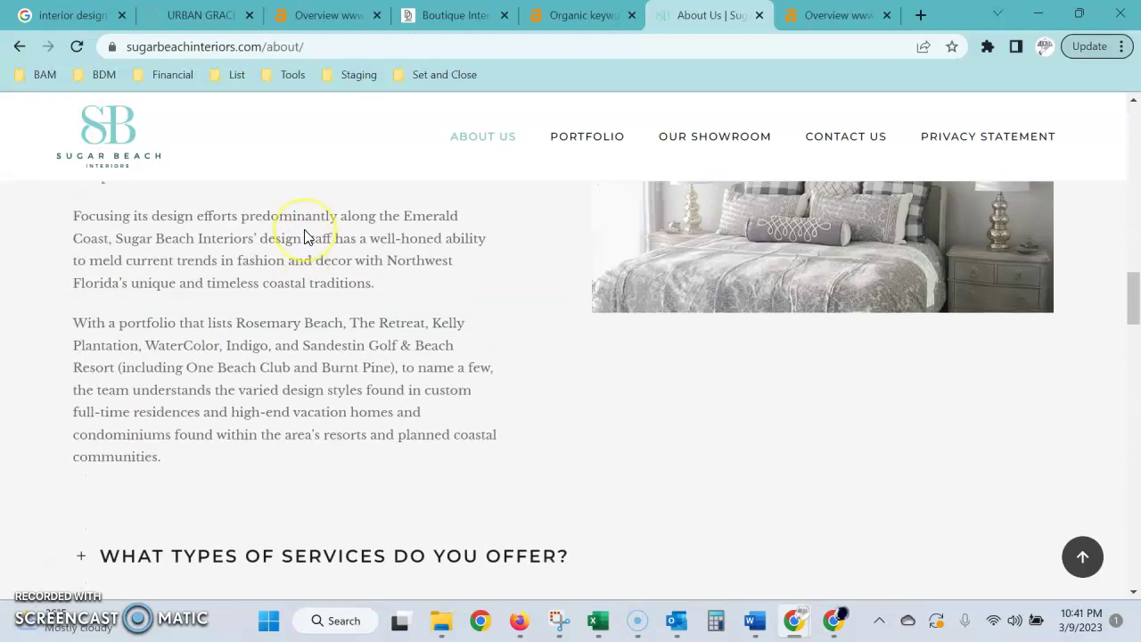
{"action": "scroll", "scroll_direction": "down", "scroll_amount": 3}
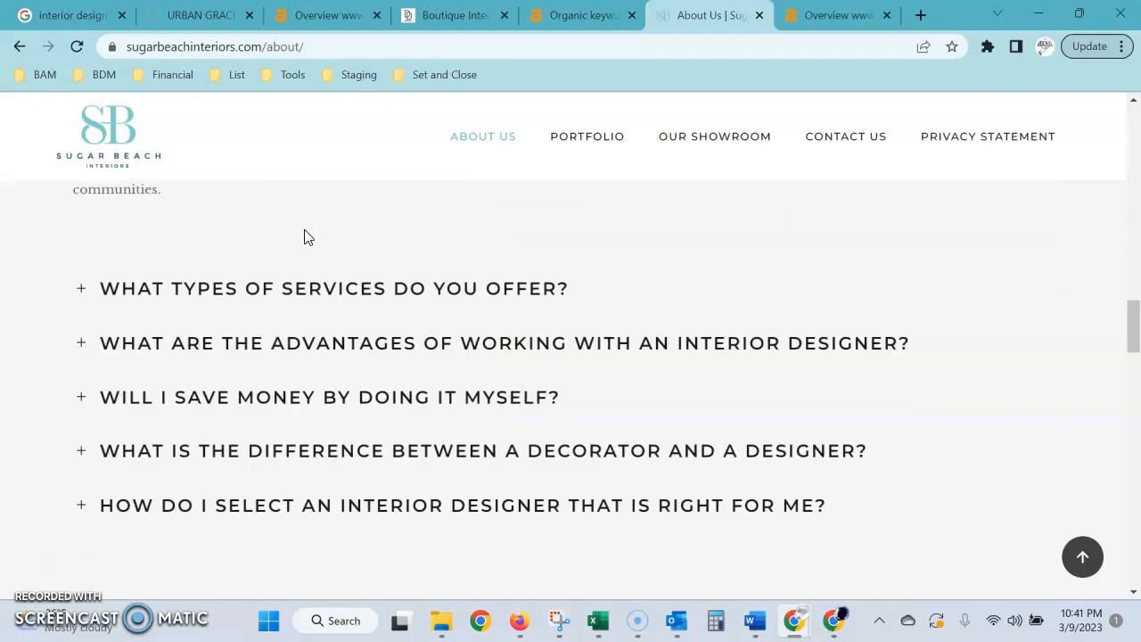
{"action": "scroll", "scroll_direction": "down", "scroll_amount": 3}
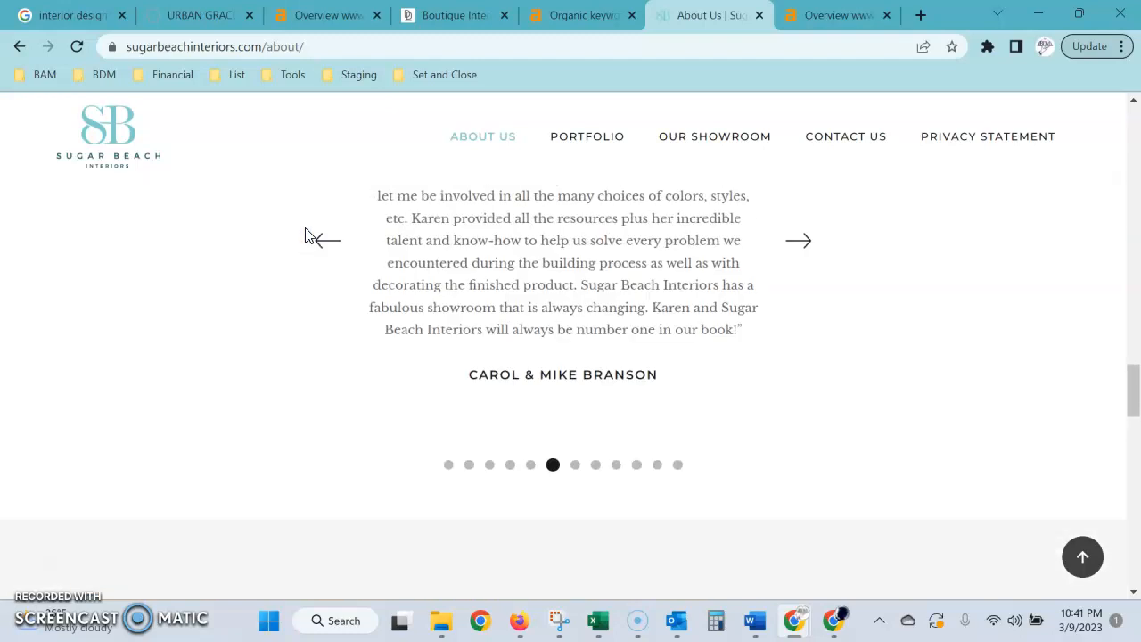
{"action": "scroll", "scroll_direction": "down", "scroll_amount": 3}
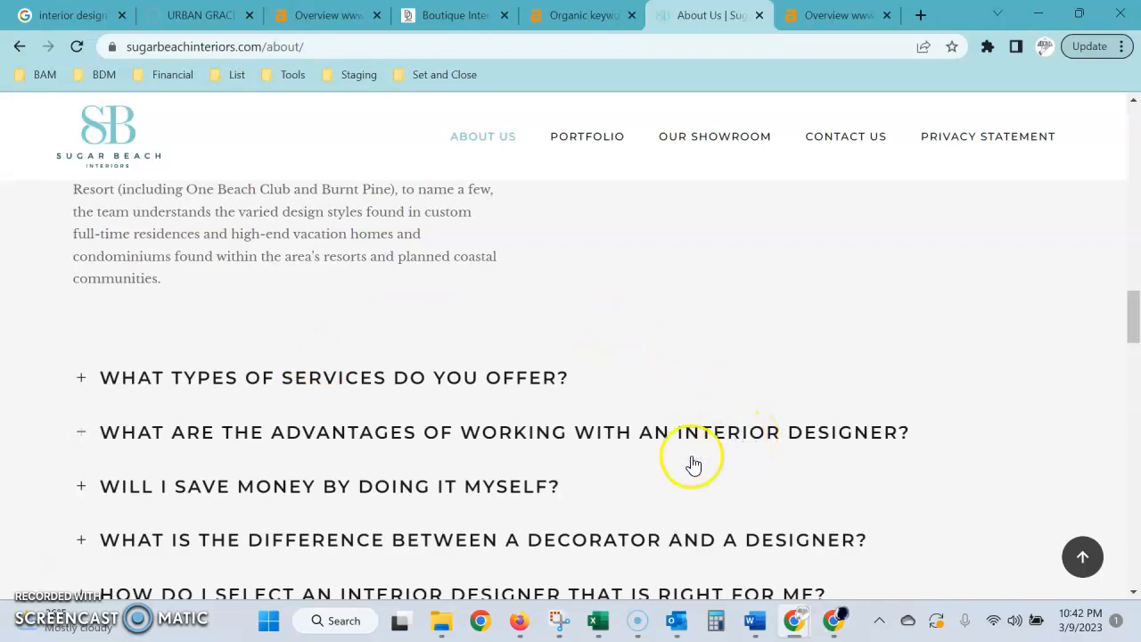
{"action": "left_click", "coordinate": [71, 15]}
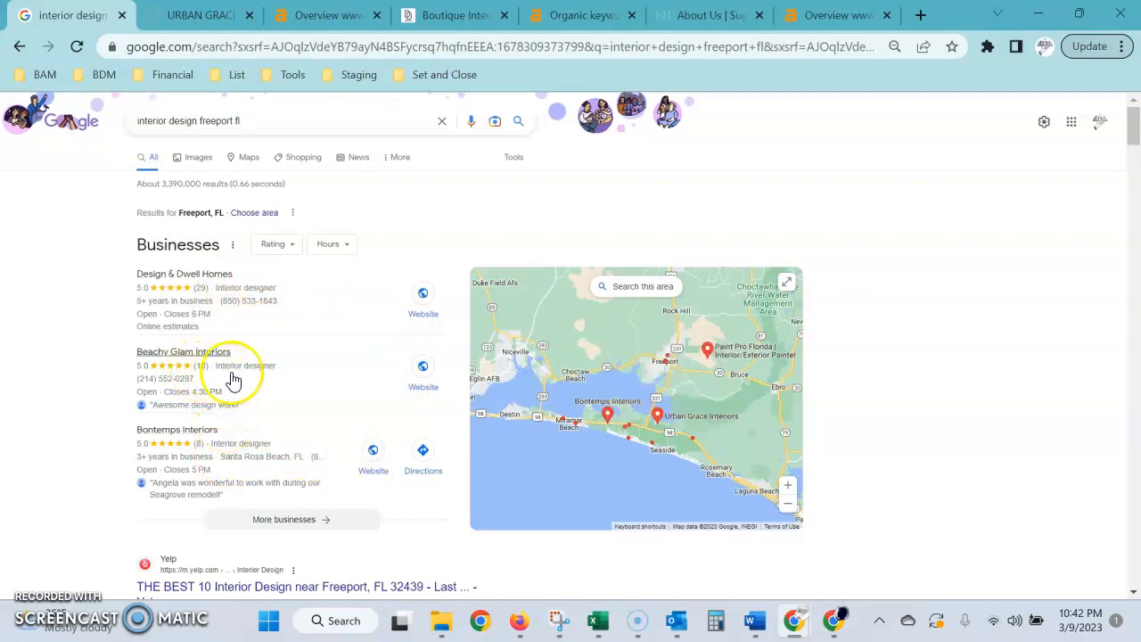
{"action": "mouse_move", "coordinate": [317, 299]}
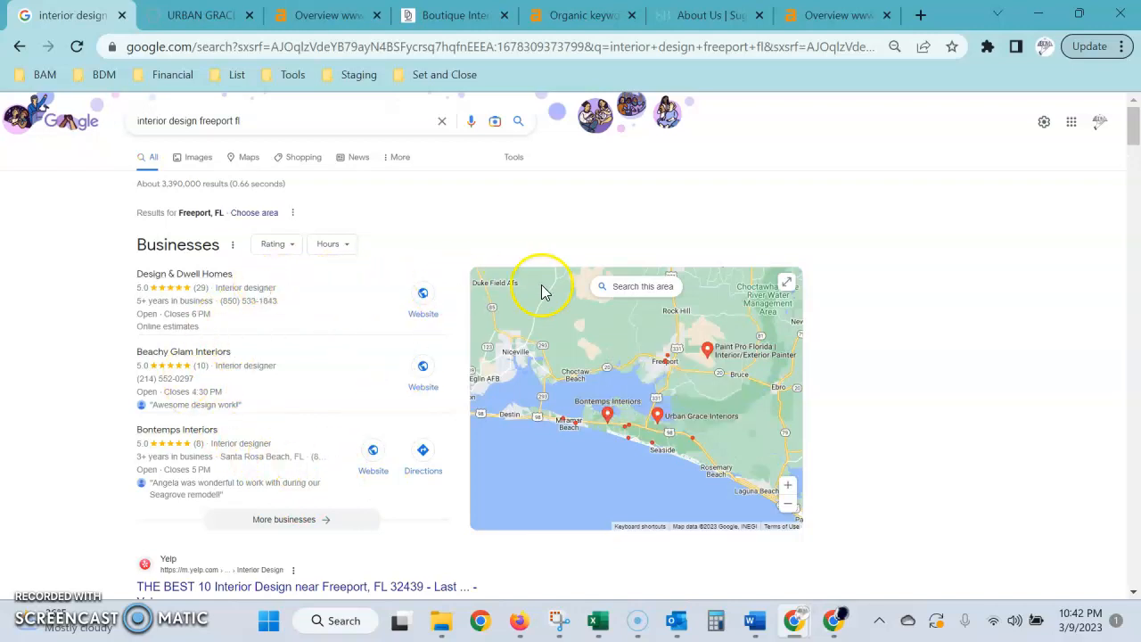
{"action": "mouse_move", "coordinate": [251, 335]}
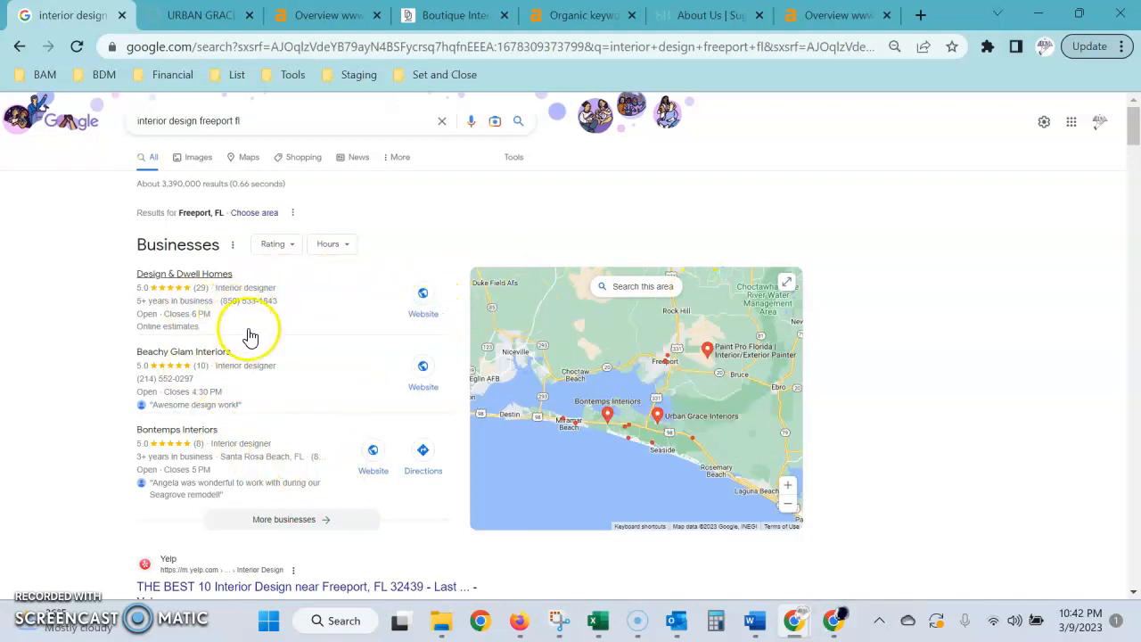
{"action": "mouse_move", "coordinate": [273, 369]}
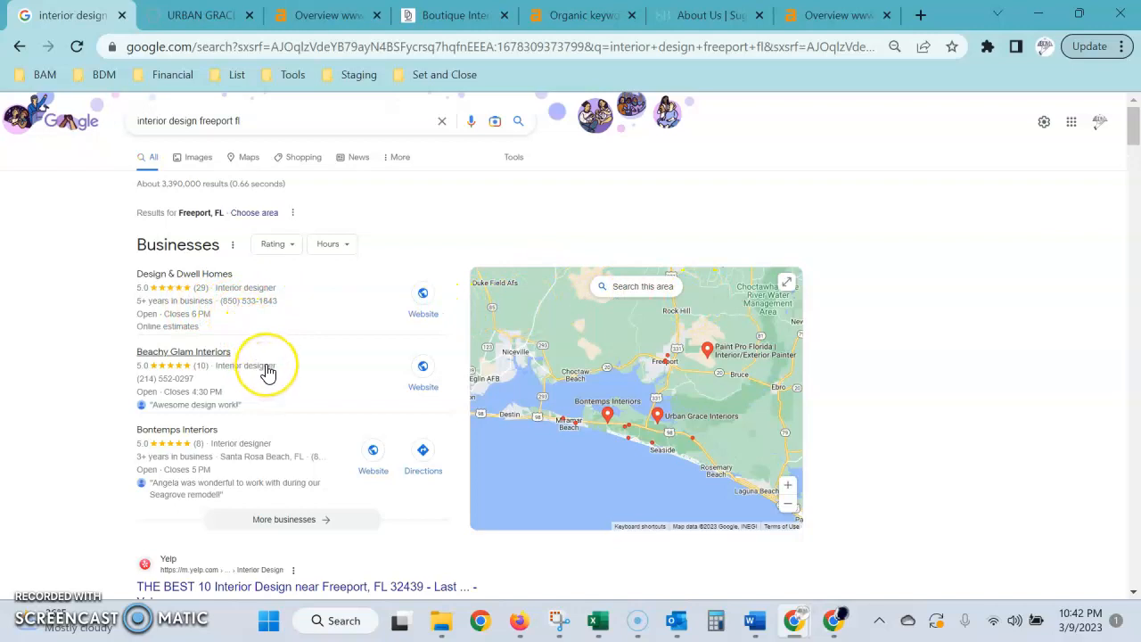
{"action": "mouse_move", "coordinate": [409, 367]}
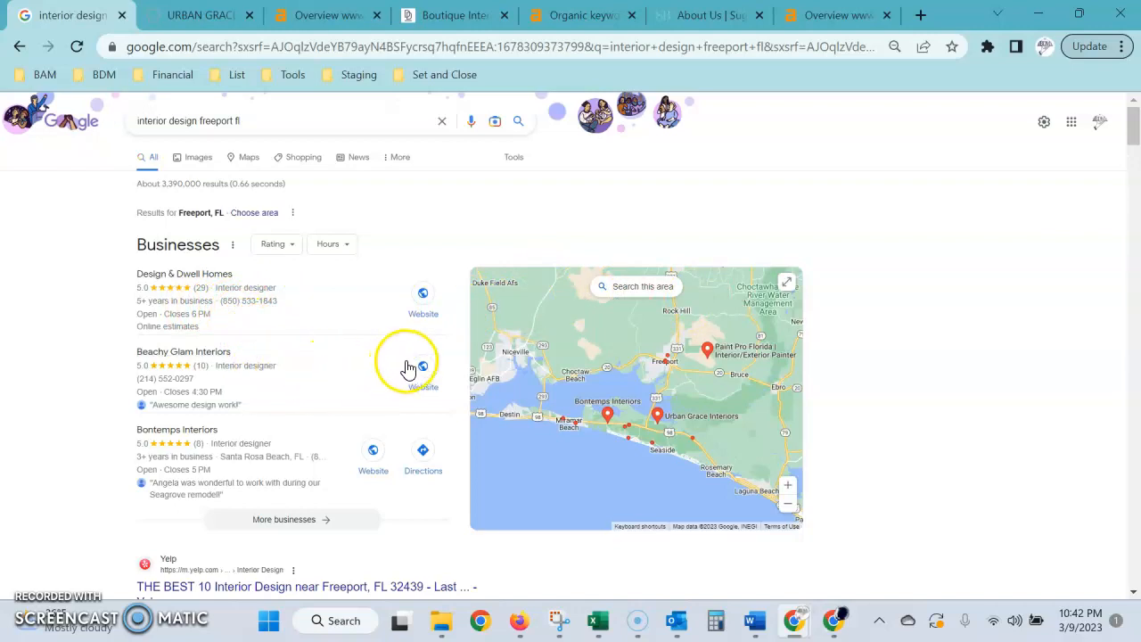
{"action": "mouse_move", "coordinate": [250, 310]}
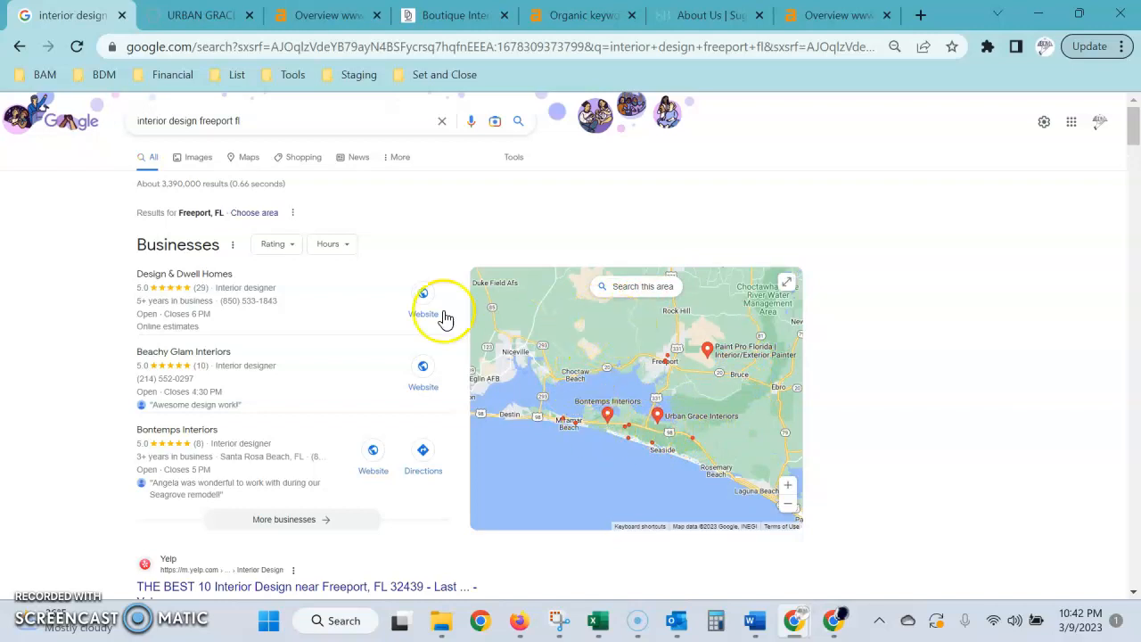
{"action": "mouse_move", "coordinate": [194, 369]}
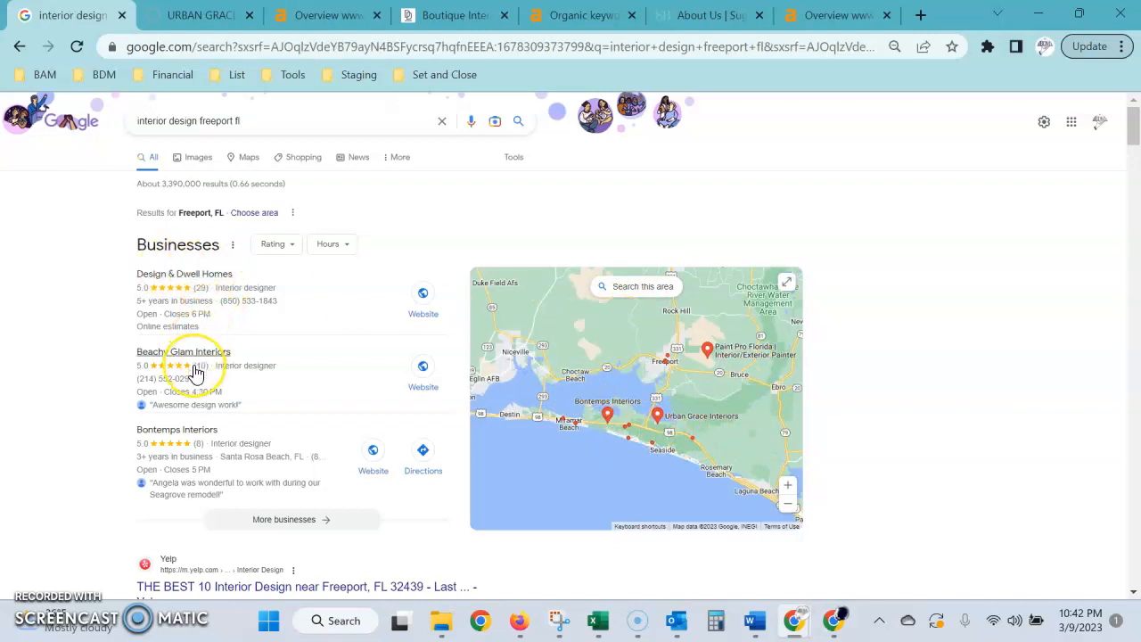
{"action": "mouse_move", "coordinate": [232, 435]}
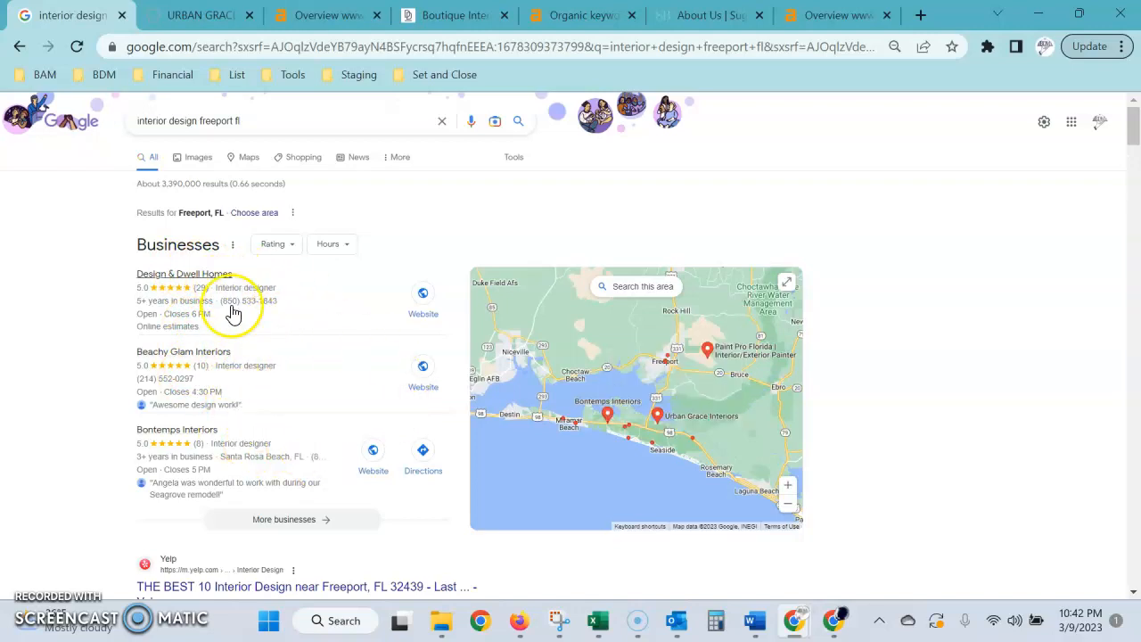
{"action": "scroll", "scroll_direction": "down", "scroll_amount": 3}
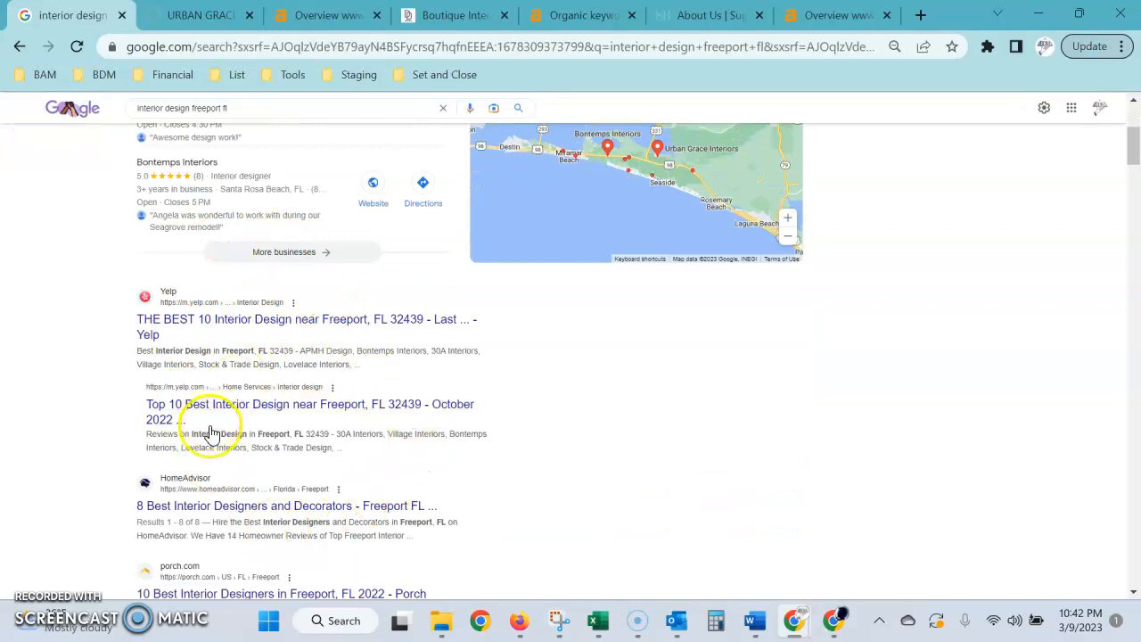
{"action": "mouse_move", "coordinate": [213, 449]}
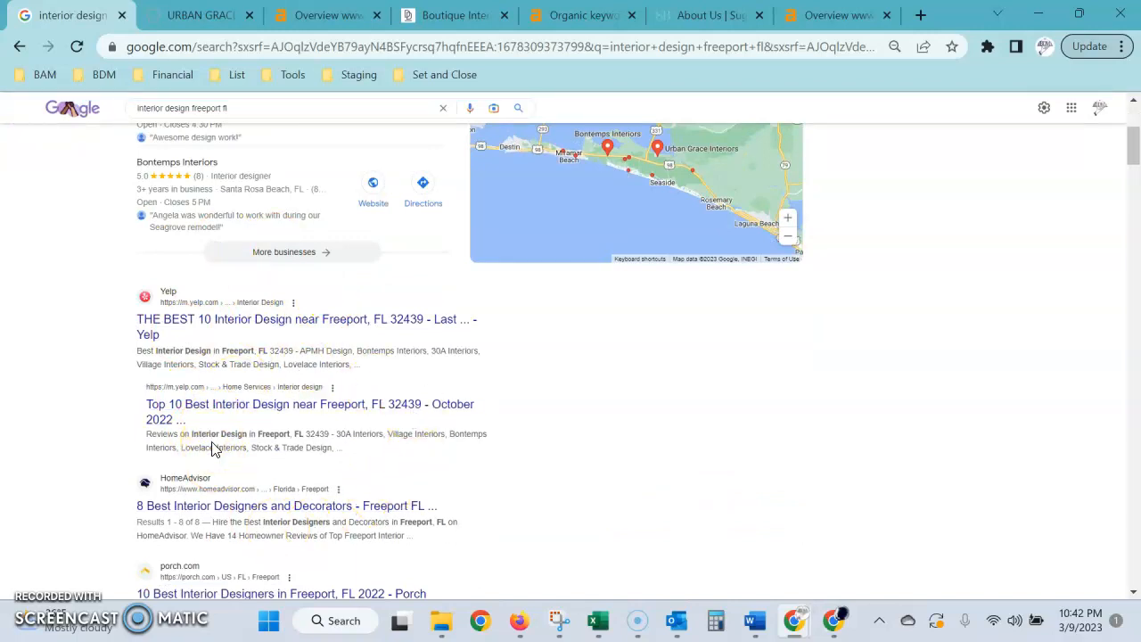
{"action": "scroll", "scroll_direction": "down", "scroll_amount": 3}
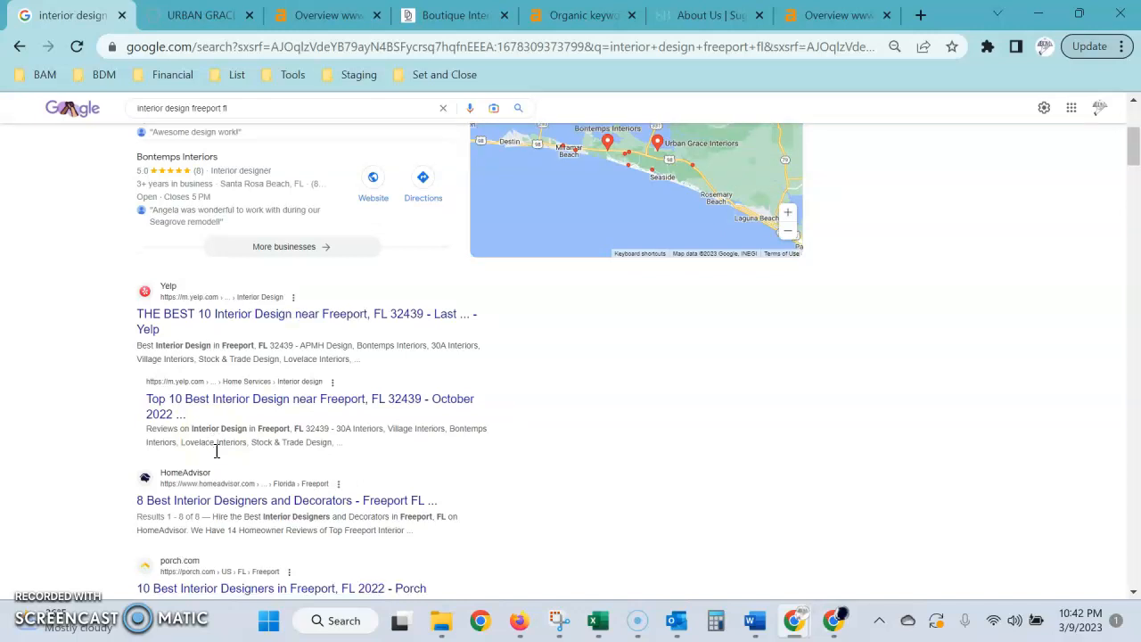